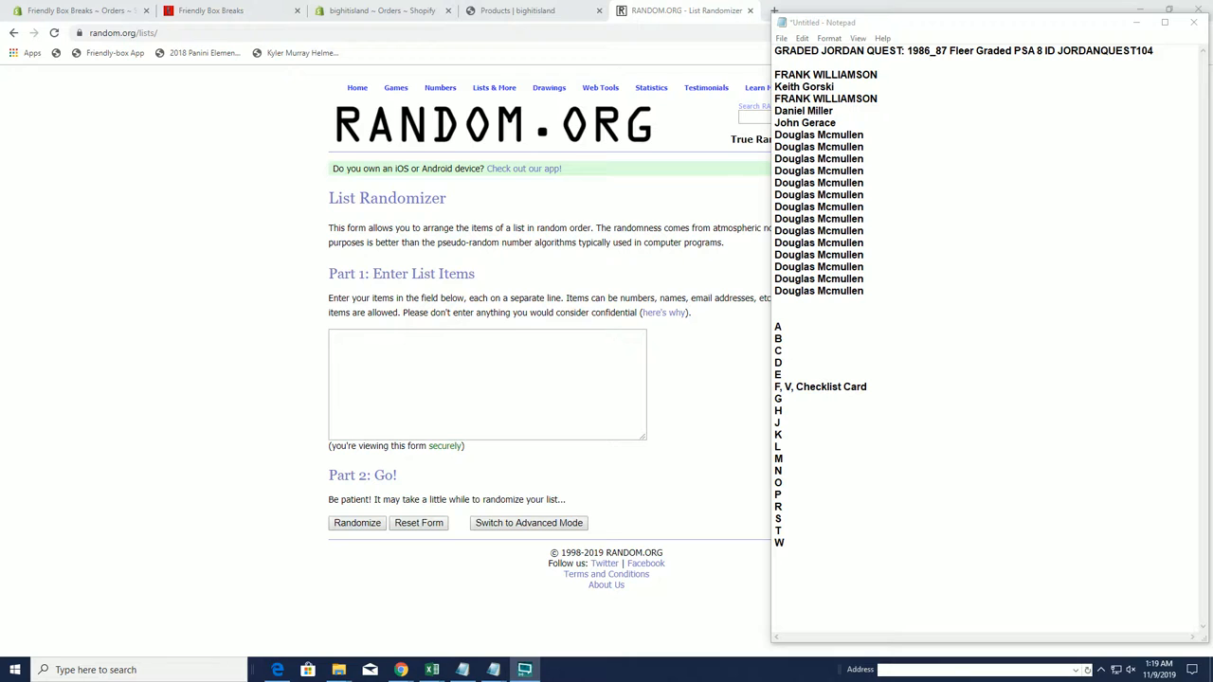
pyautogui.moveTo(775, 74); pyautogui.dragTo(877, 104)
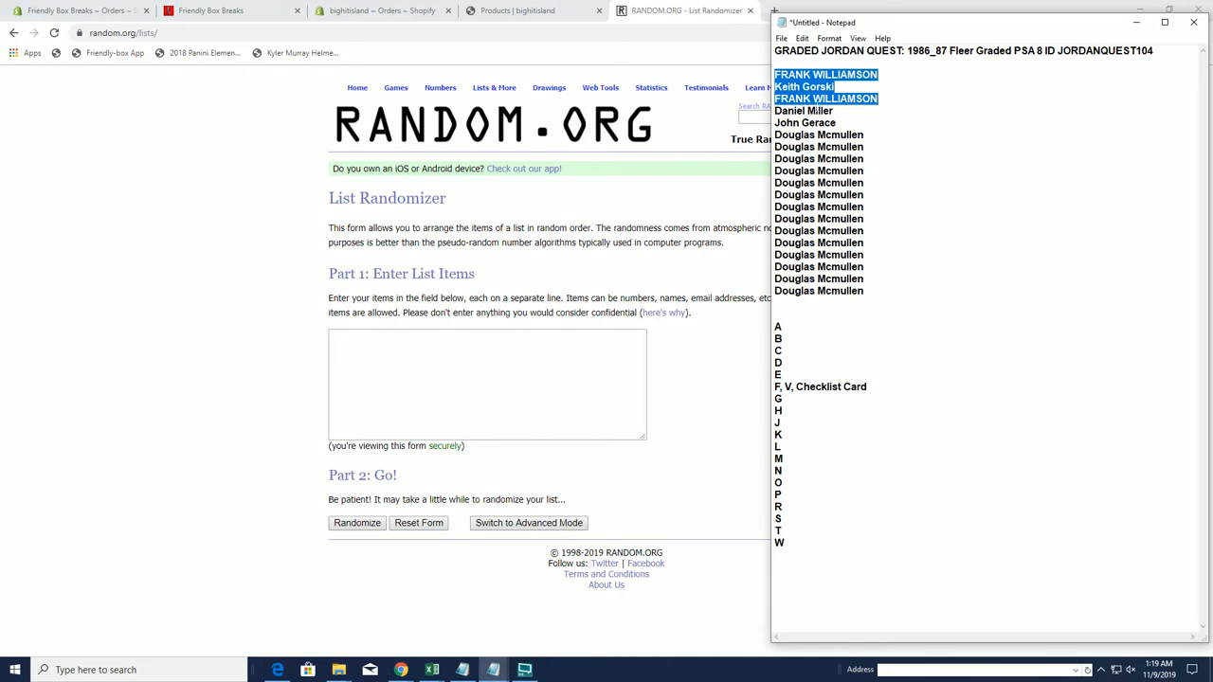
pyautogui.rightClick(819, 218)
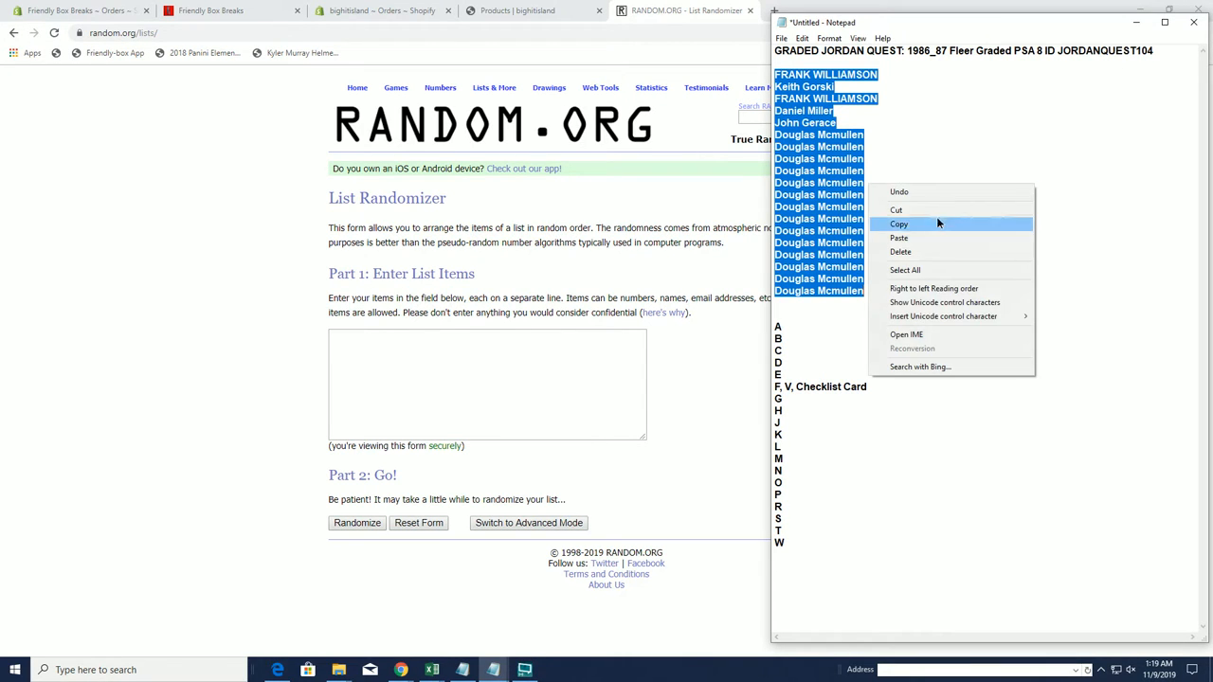
# Paste the 19 owner names into the List Randomizer box and randomize them
pyautogui.rightClick(486, 384)
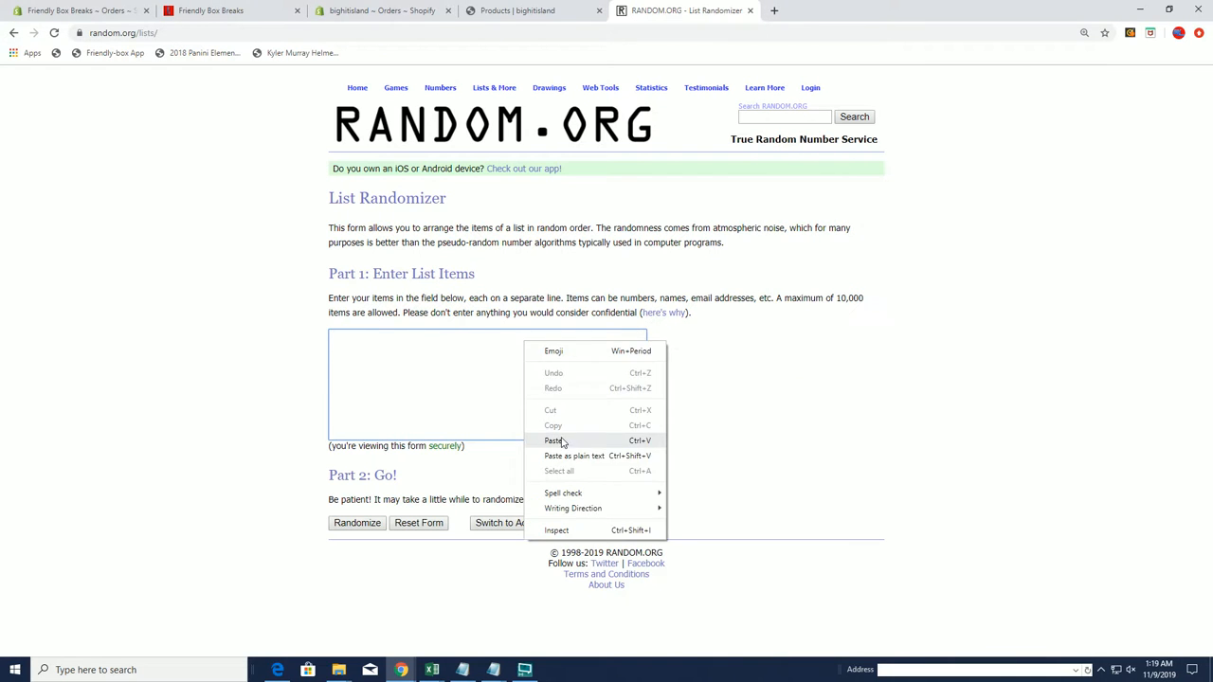
pyautogui.click(554, 441)
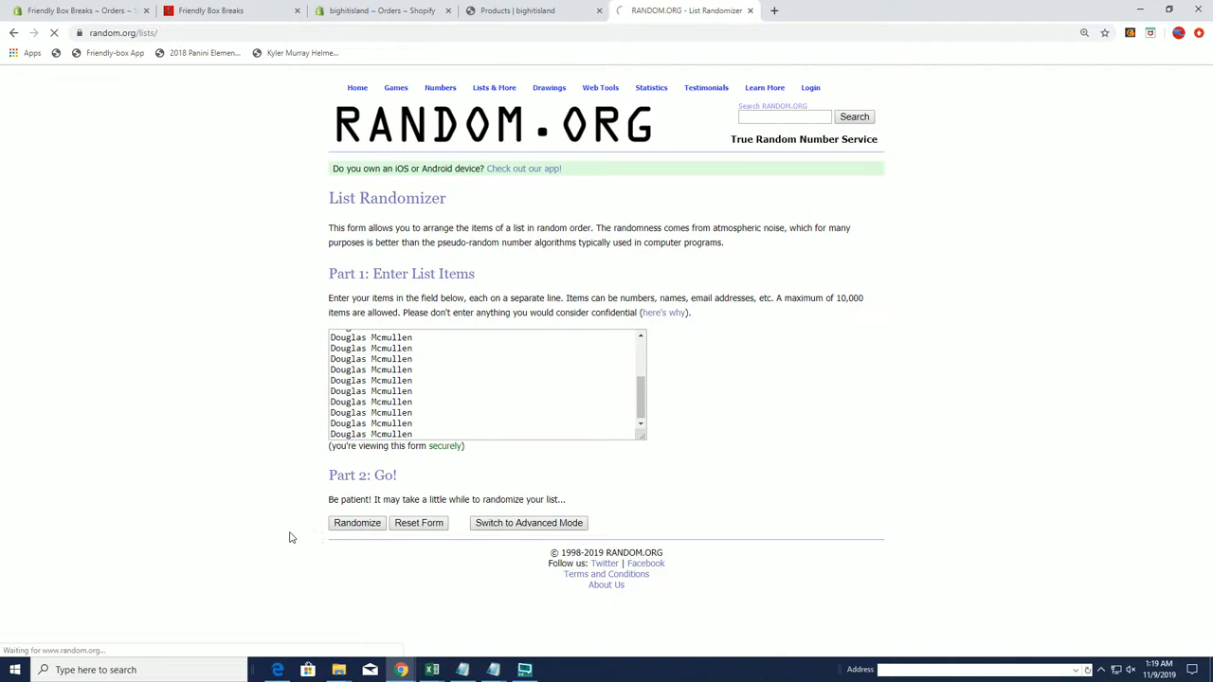
pyautogui.click(357, 522)
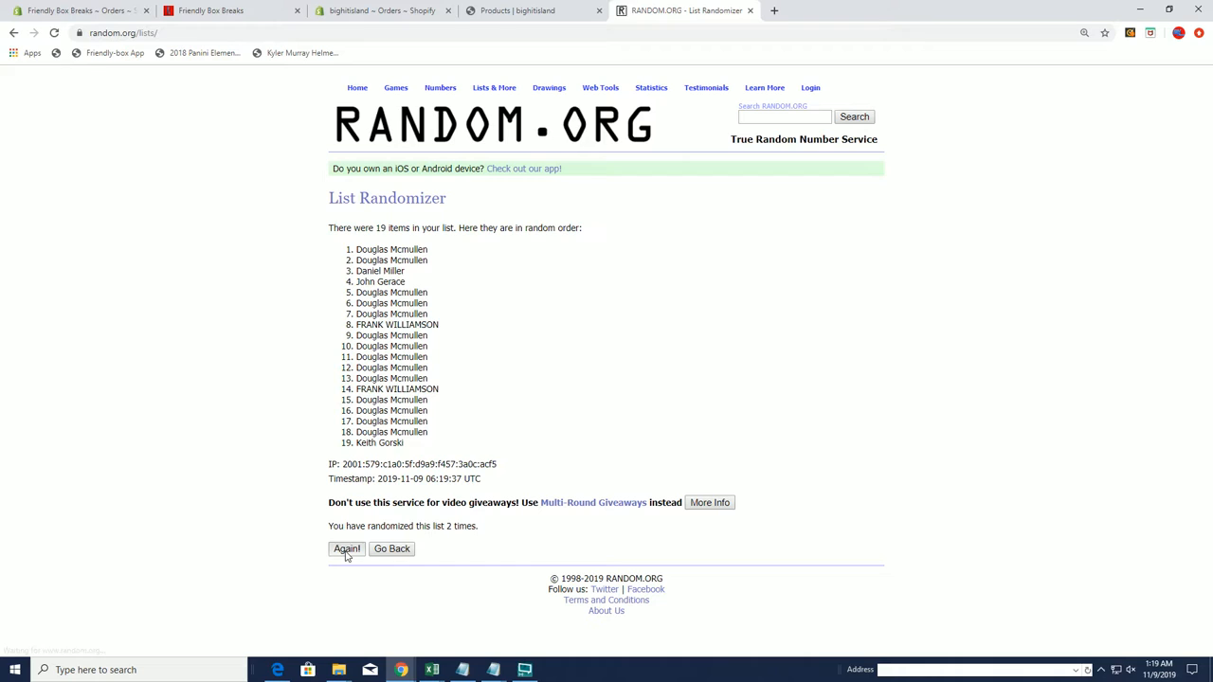
# Reshuffle the owner list three more times and select the shuffled result
pyautogui.click(346, 549)
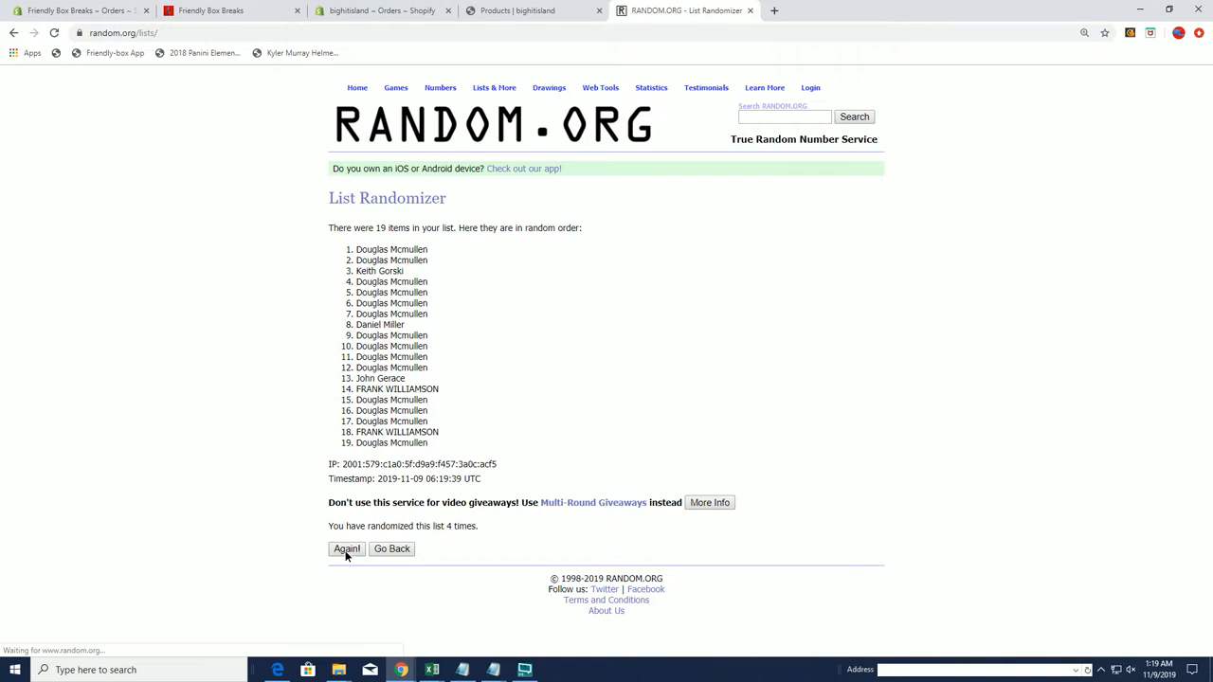
pyautogui.click(346, 549)
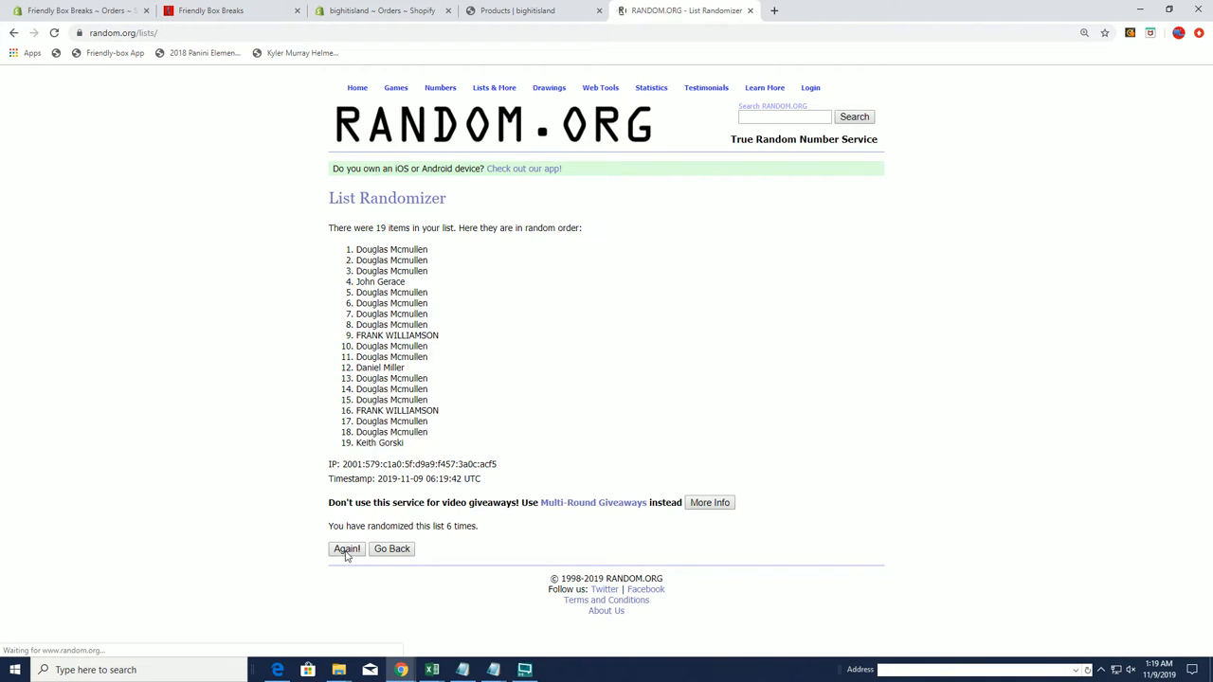
pyautogui.click(346, 549)
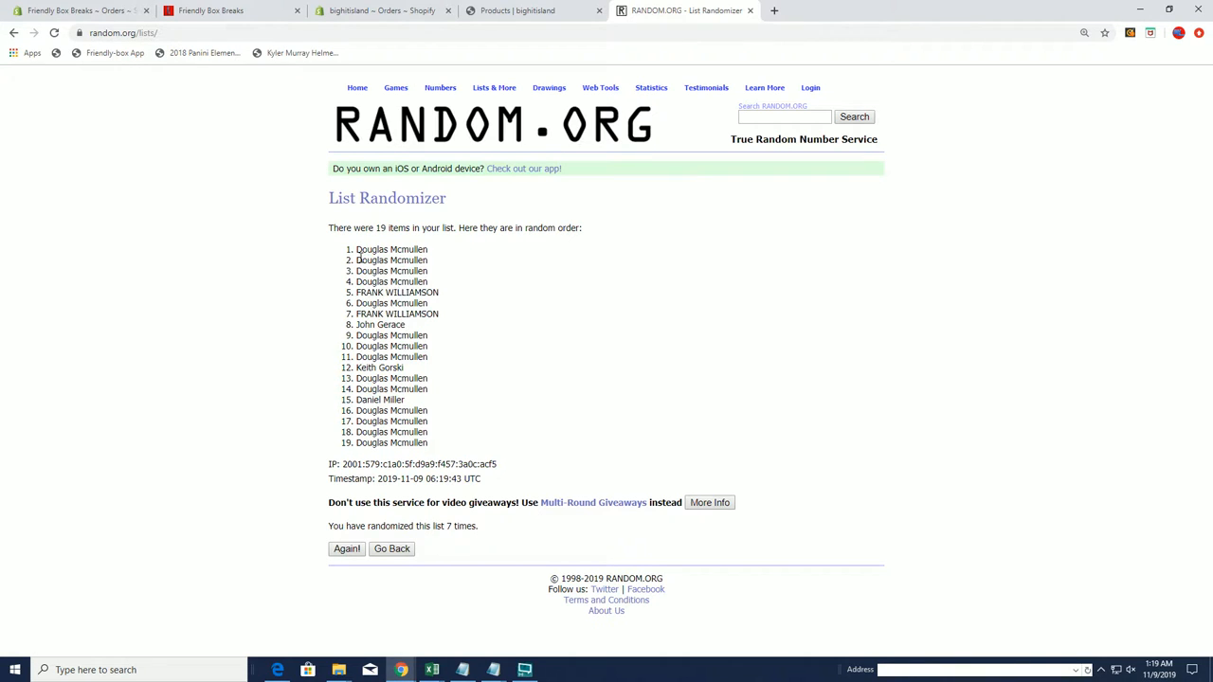
pyautogui.moveTo(355, 249); pyautogui.dragTo(432, 443)
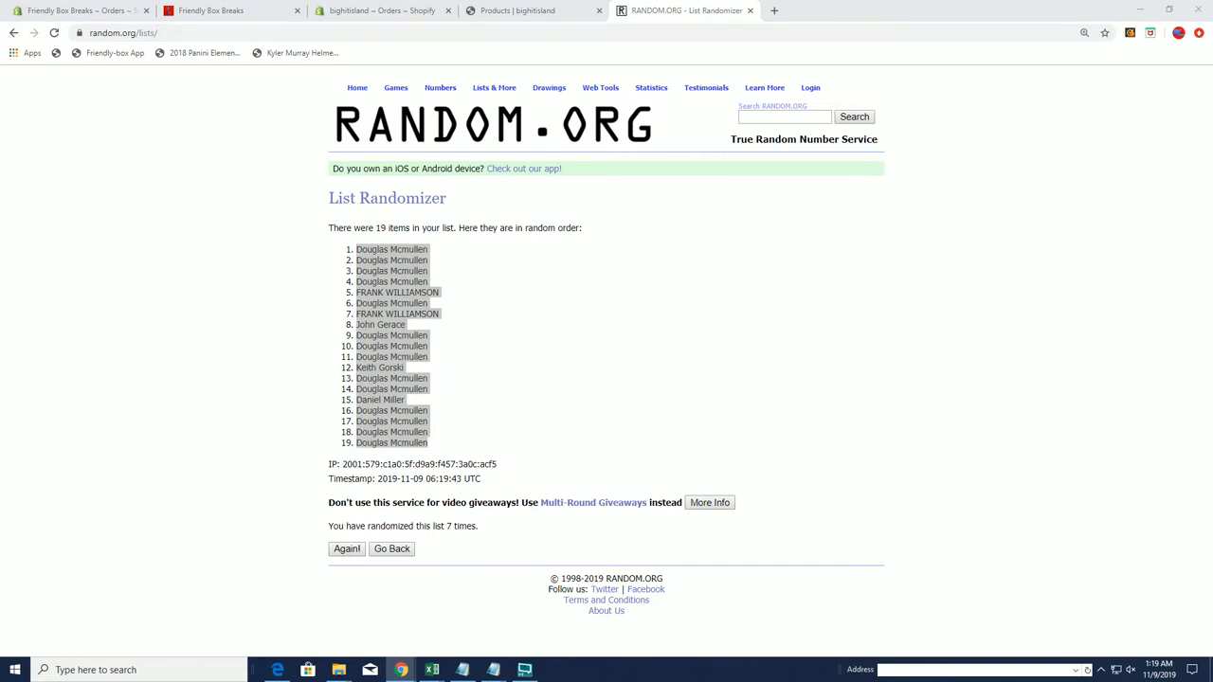
# Paste into cell A2 under Owners on the HIT PARADE 86 87 FLEER sheet
pyautogui.click(431, 670)
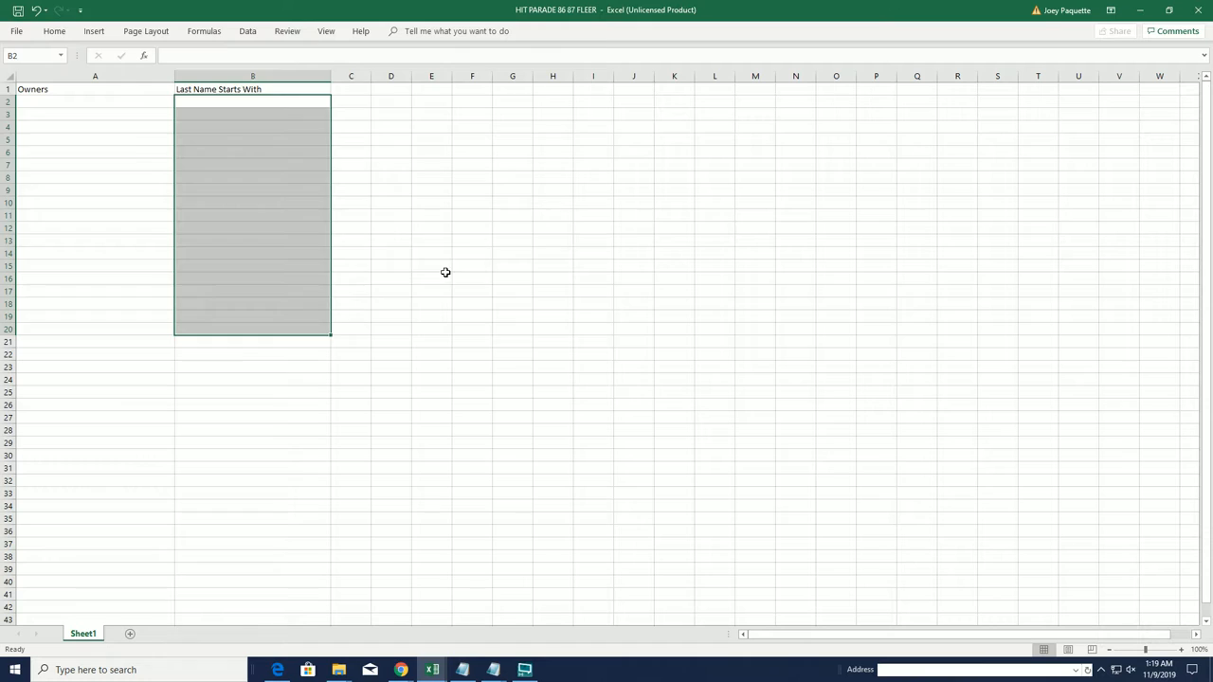
pyautogui.click(94, 102)
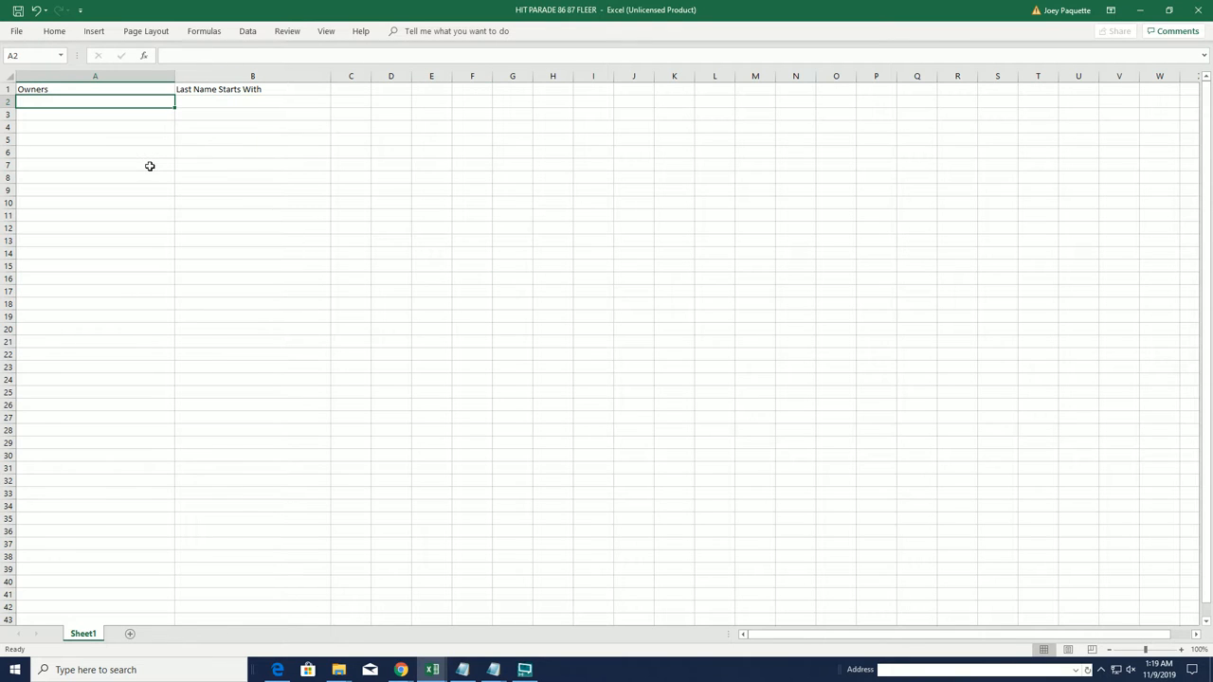
pyautogui.press('ctrl+v')
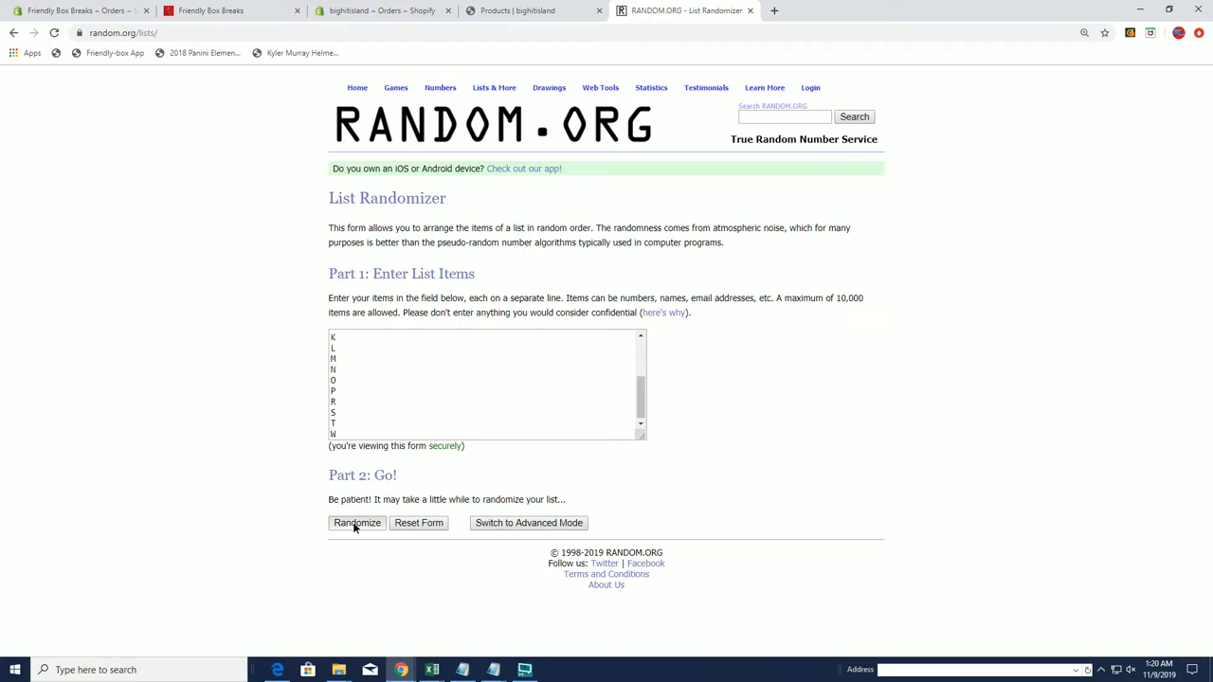
# Randomize the 19 last-name letters, then reshuffle them three more times
pyautogui.click(357, 522)
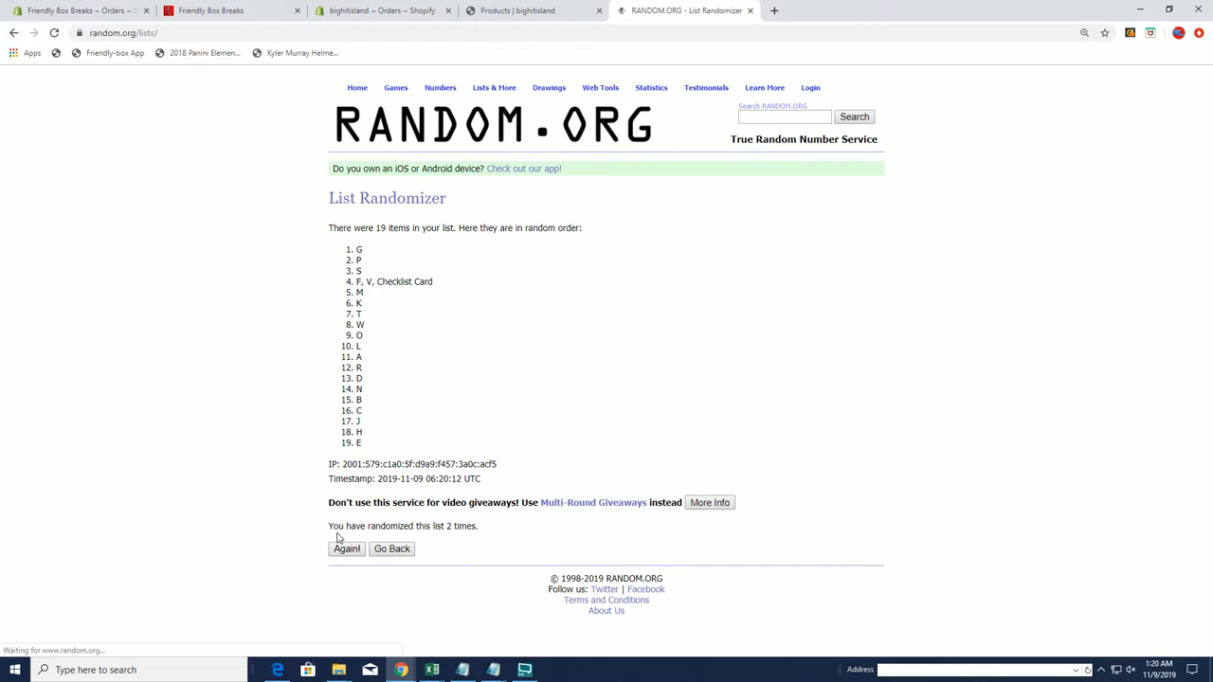
pyautogui.click(346, 549)
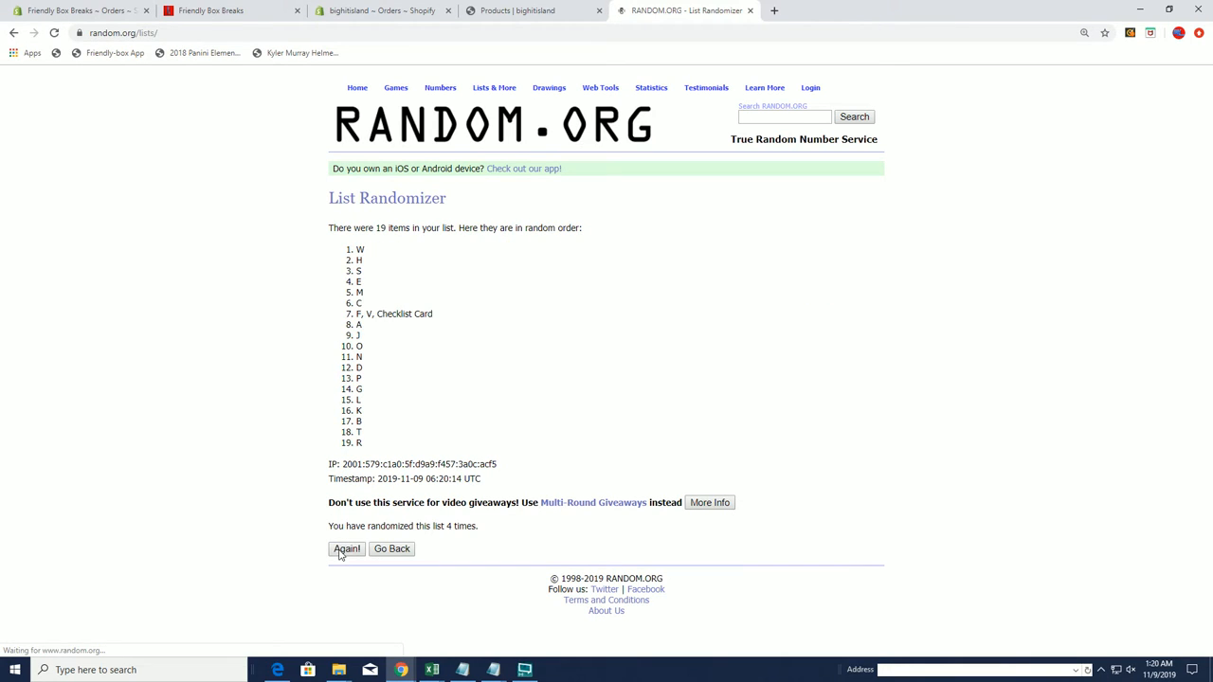
pyautogui.click(346, 549)
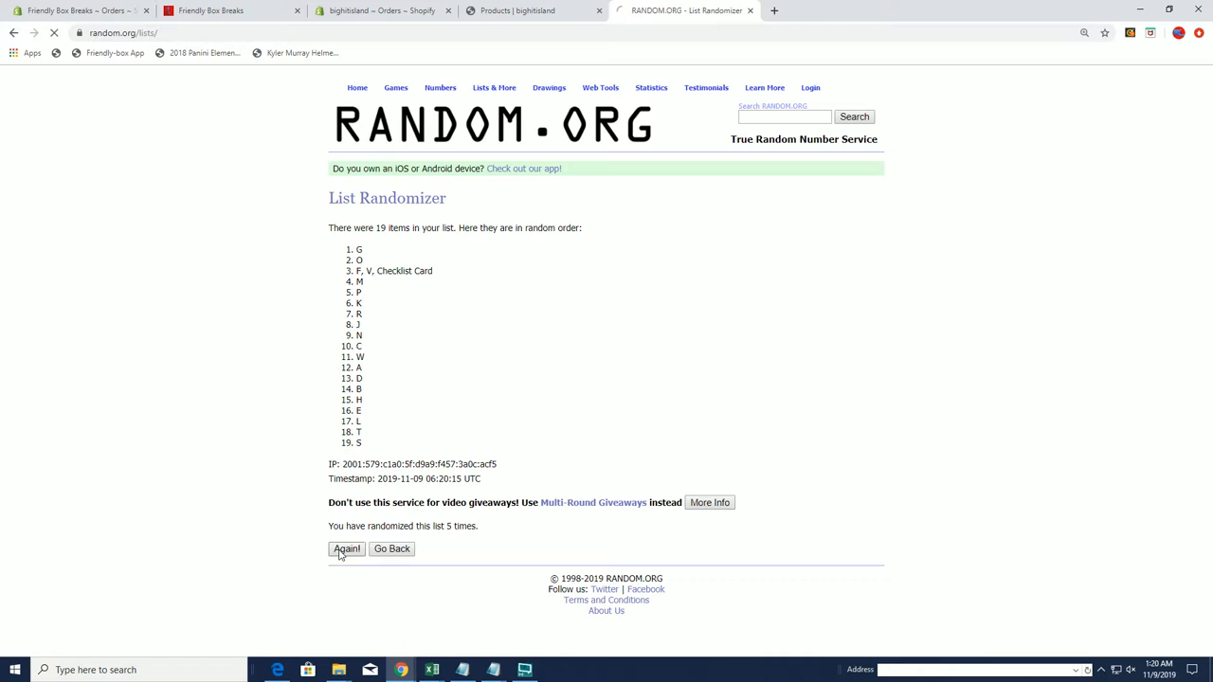
pyautogui.click(346, 549)
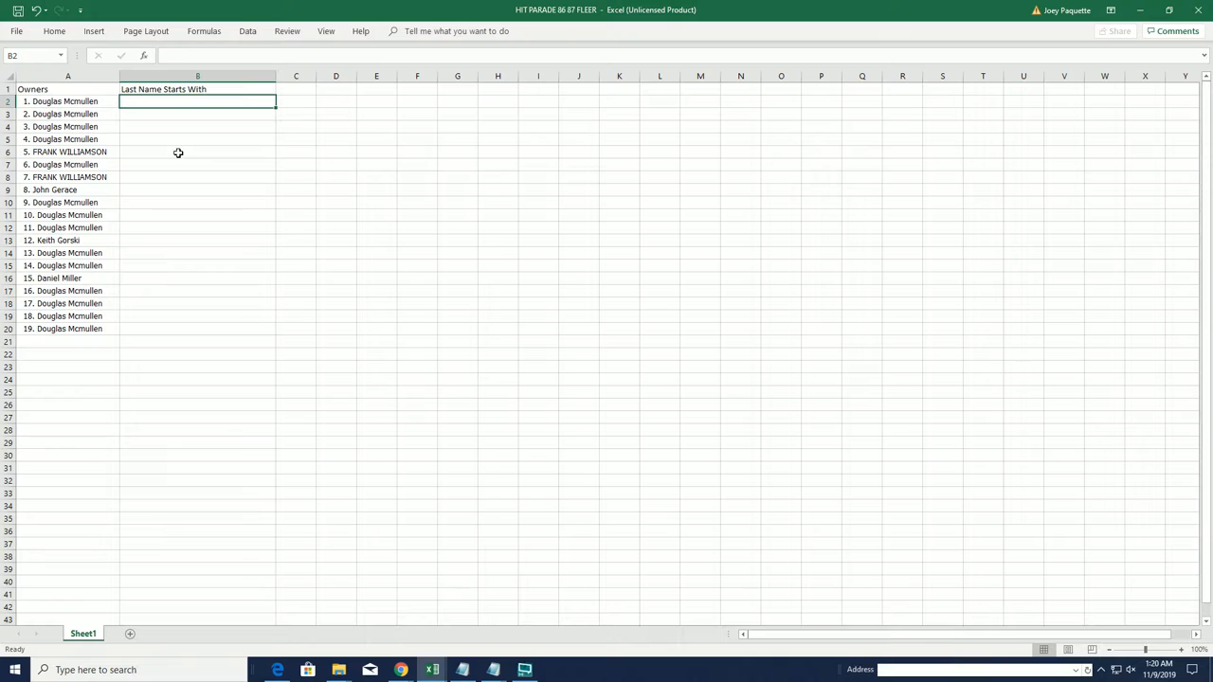
# Paste the shuffled letters into column B beside the owners and select columns A and B
pyautogui.press('ctrl+v')
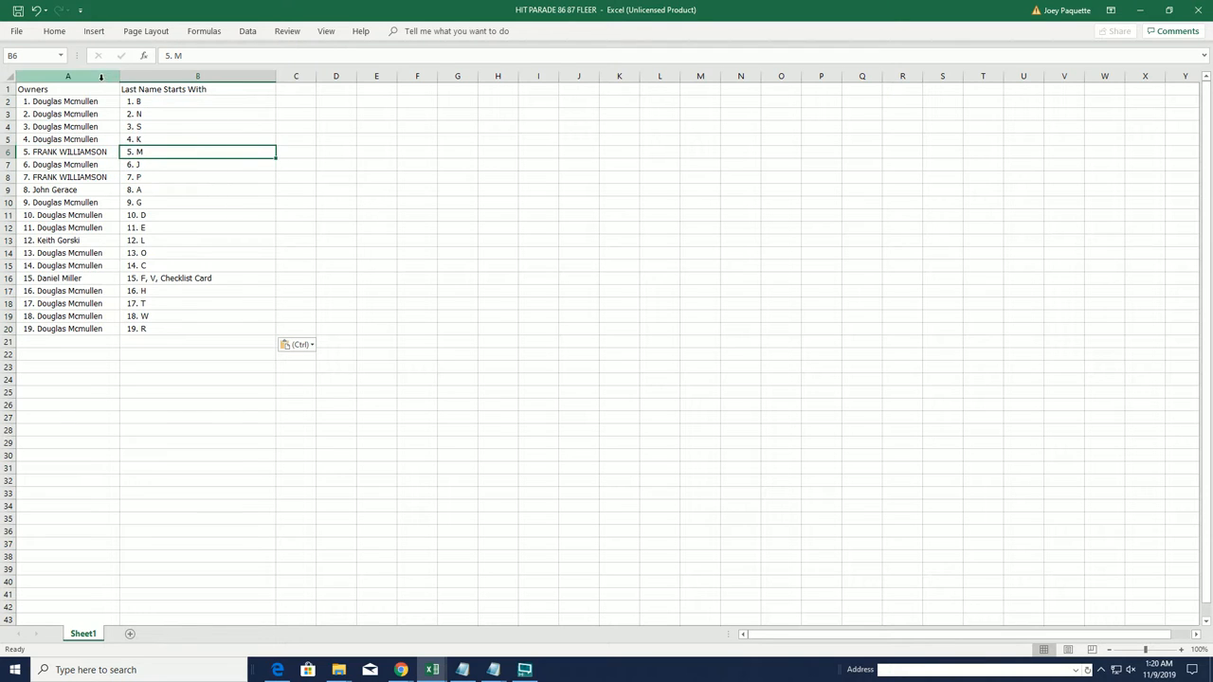
pyautogui.click(54, 32)
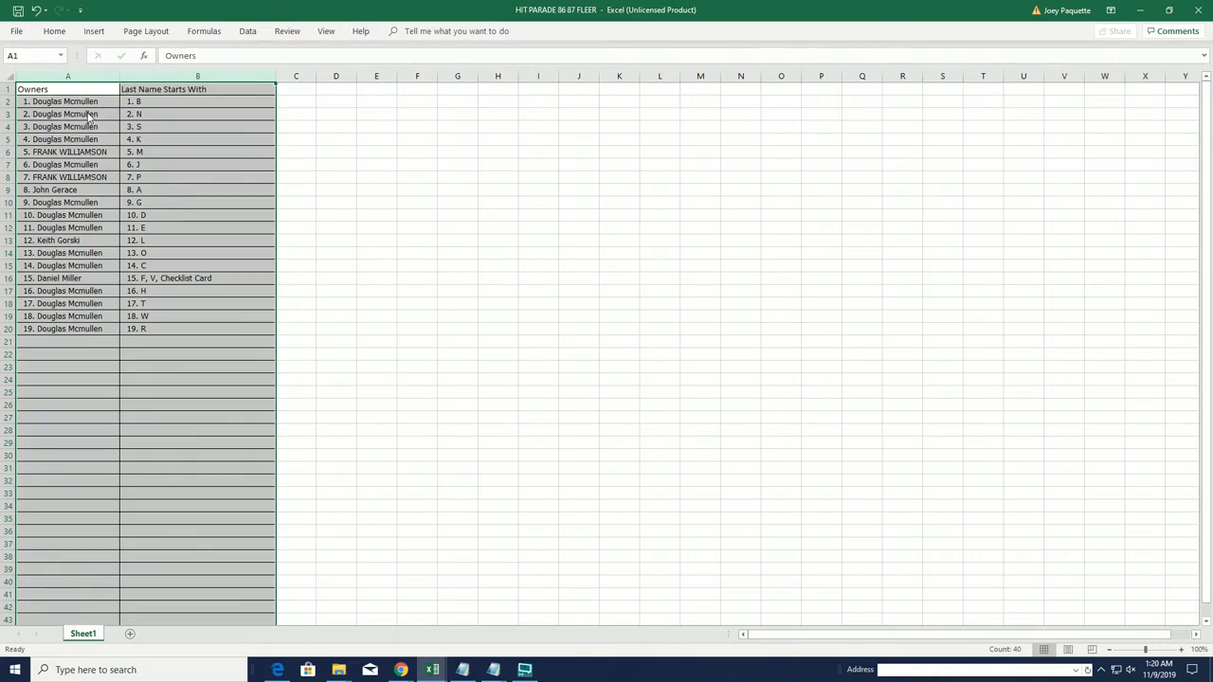
pyautogui.click(69, 102)
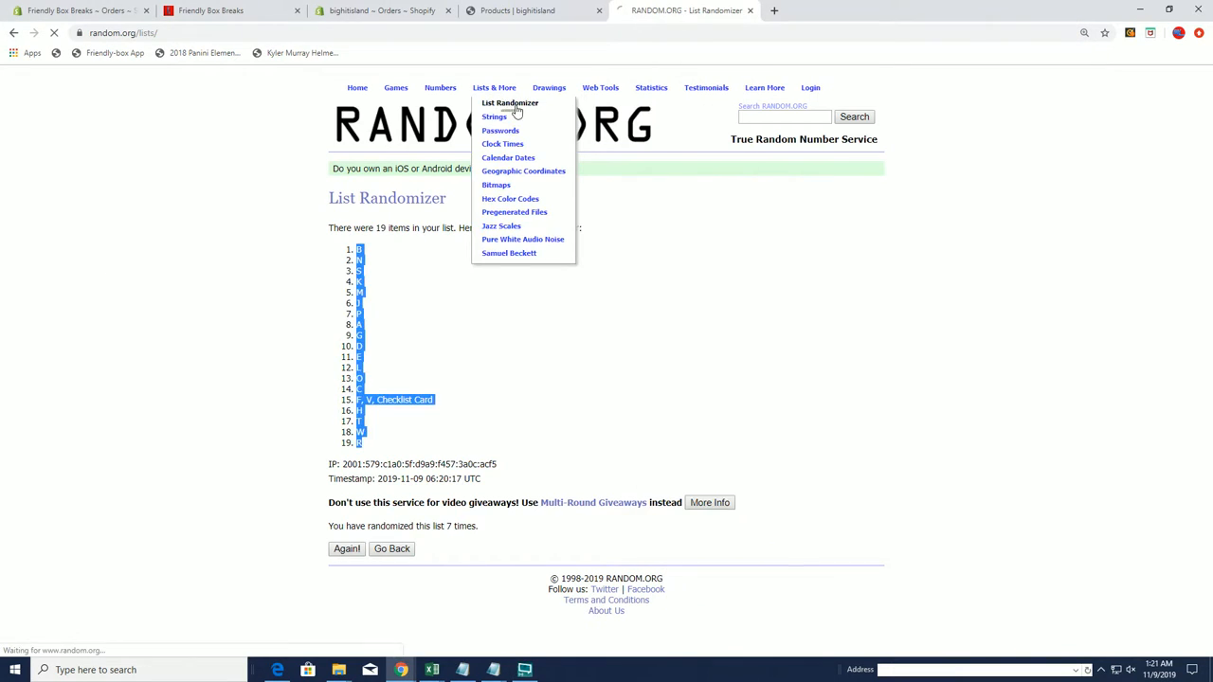
# Scroll through the JORDAN QUEST number list running to 131 and copy the numbers
pyautogui.click(510, 102)
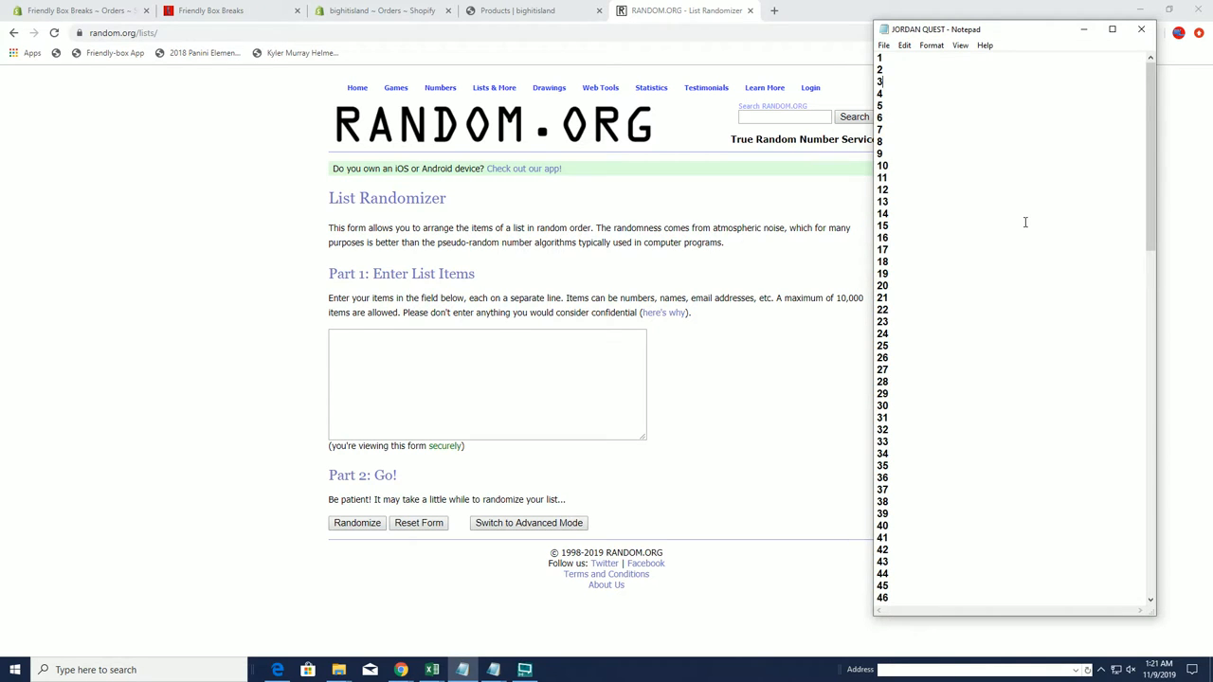
pyautogui.scroll(-3)
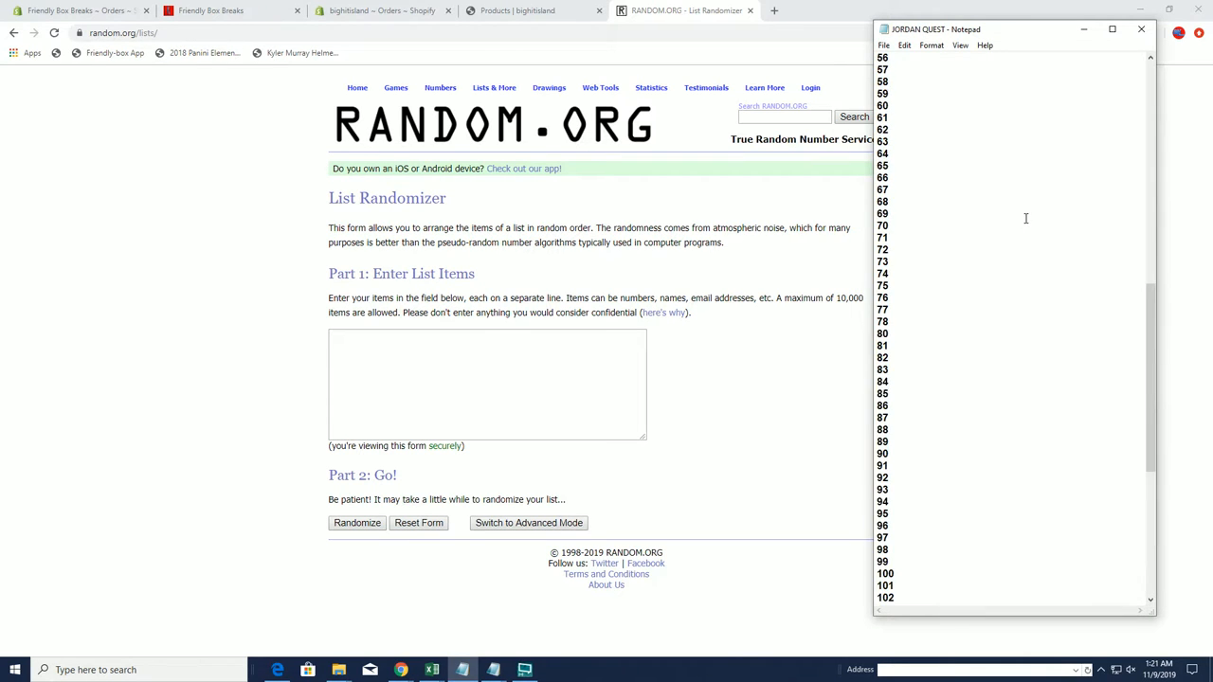
pyautogui.scroll(3)
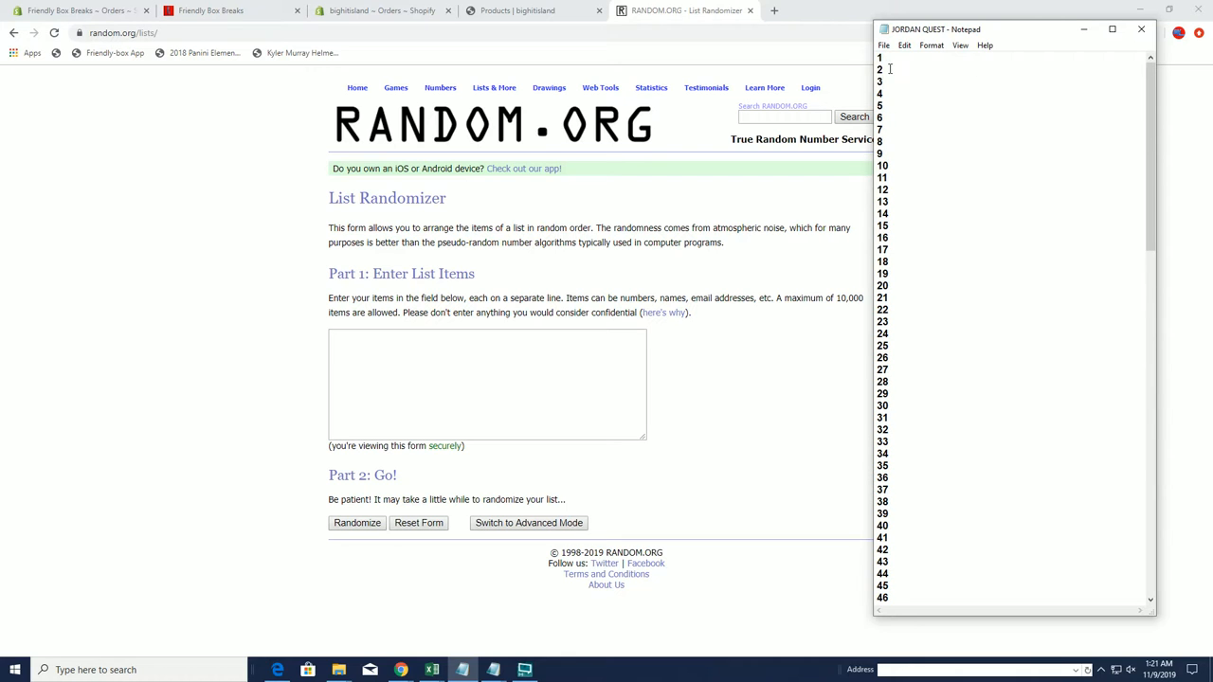
pyautogui.scroll(-3)
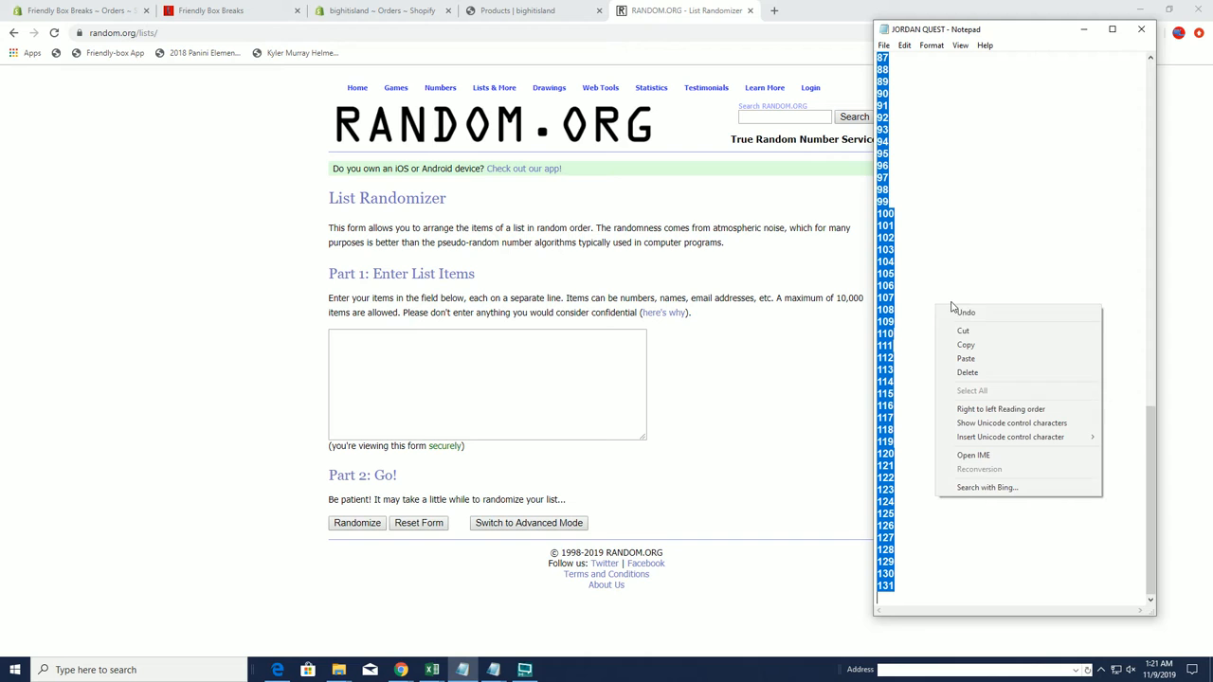
pyautogui.rightClick(487, 384)
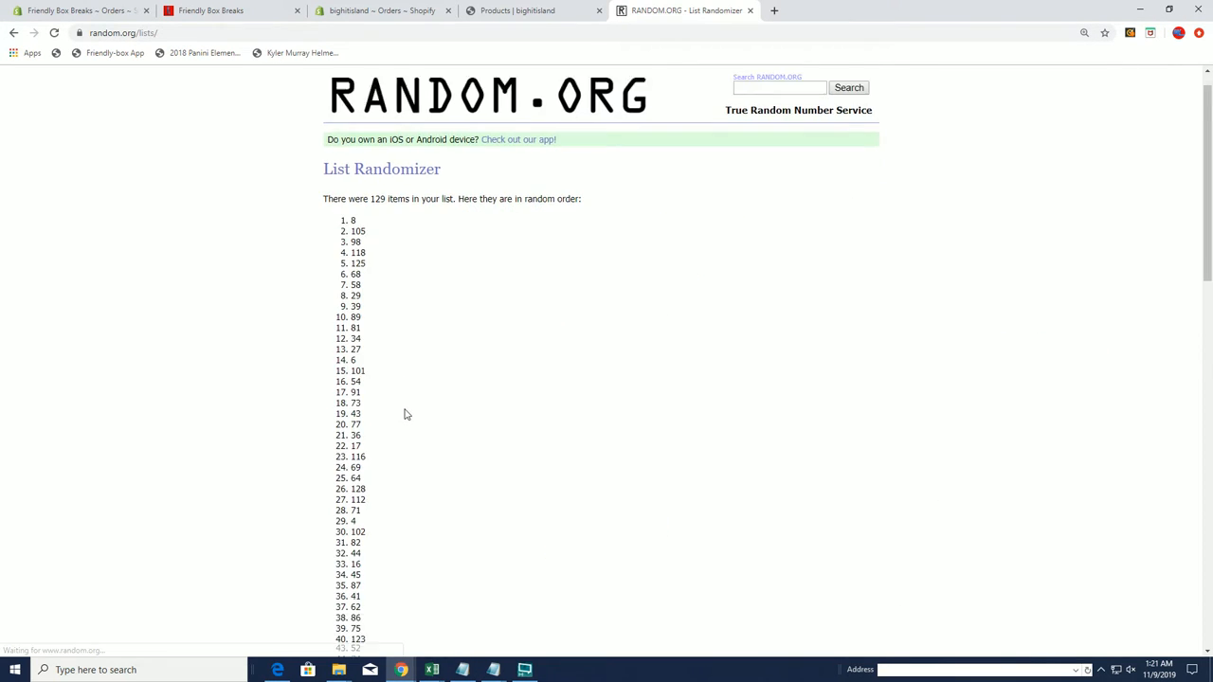
# Reshuffle the 129 envelope numbers five more times, scrolling through the results
pyautogui.scroll(-3)
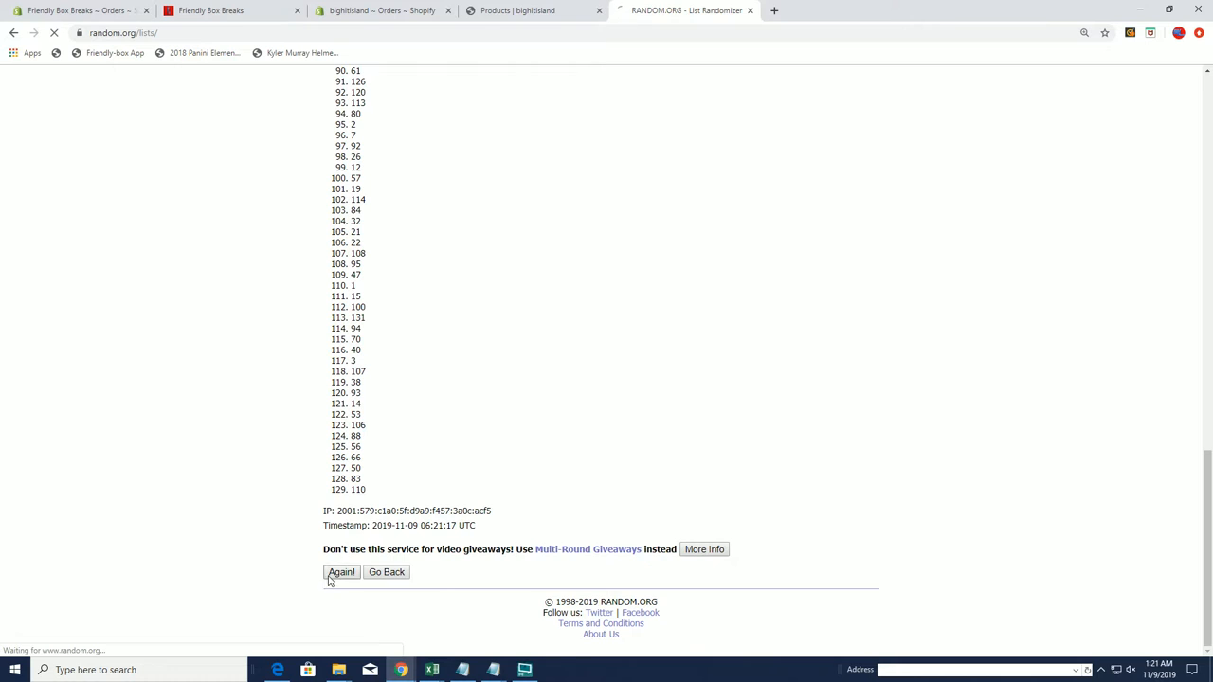
pyautogui.click(341, 571)
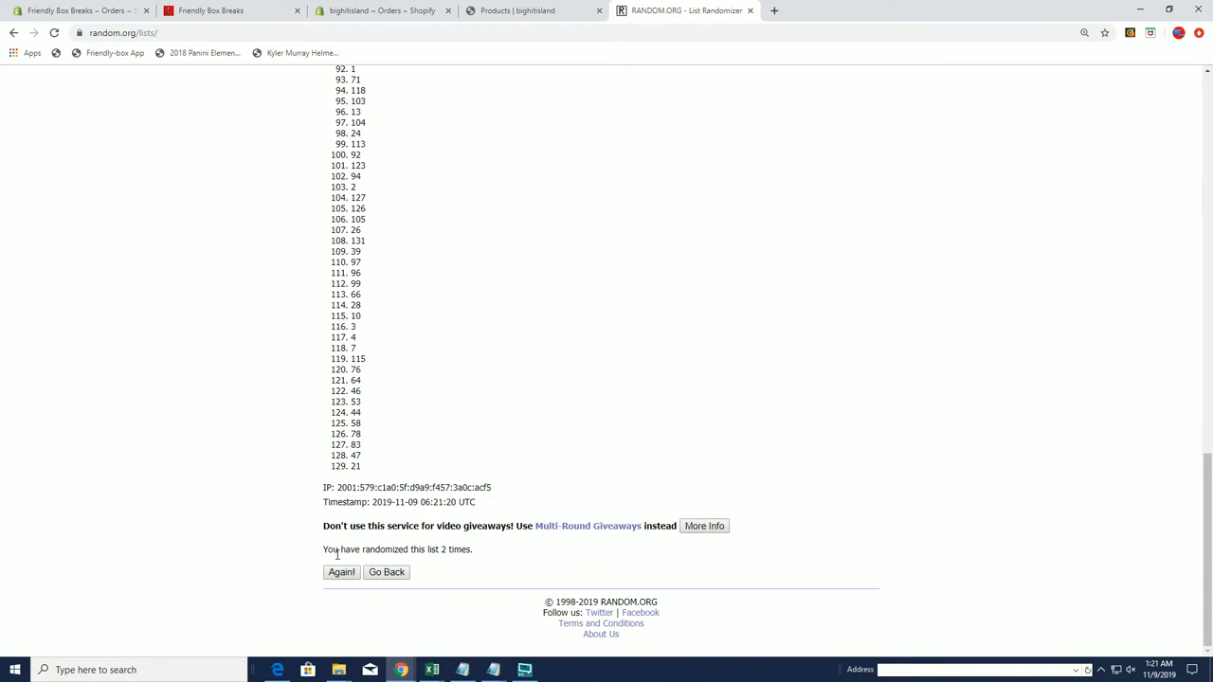
pyautogui.click(341, 572)
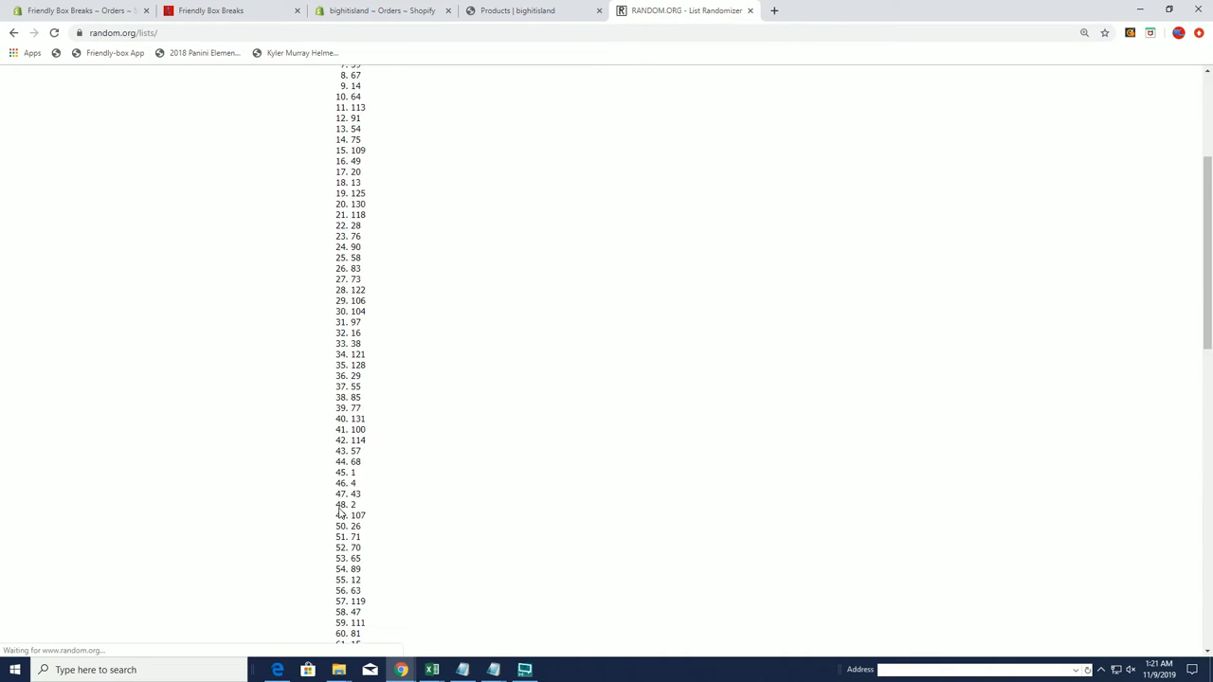
pyautogui.scroll(-3)
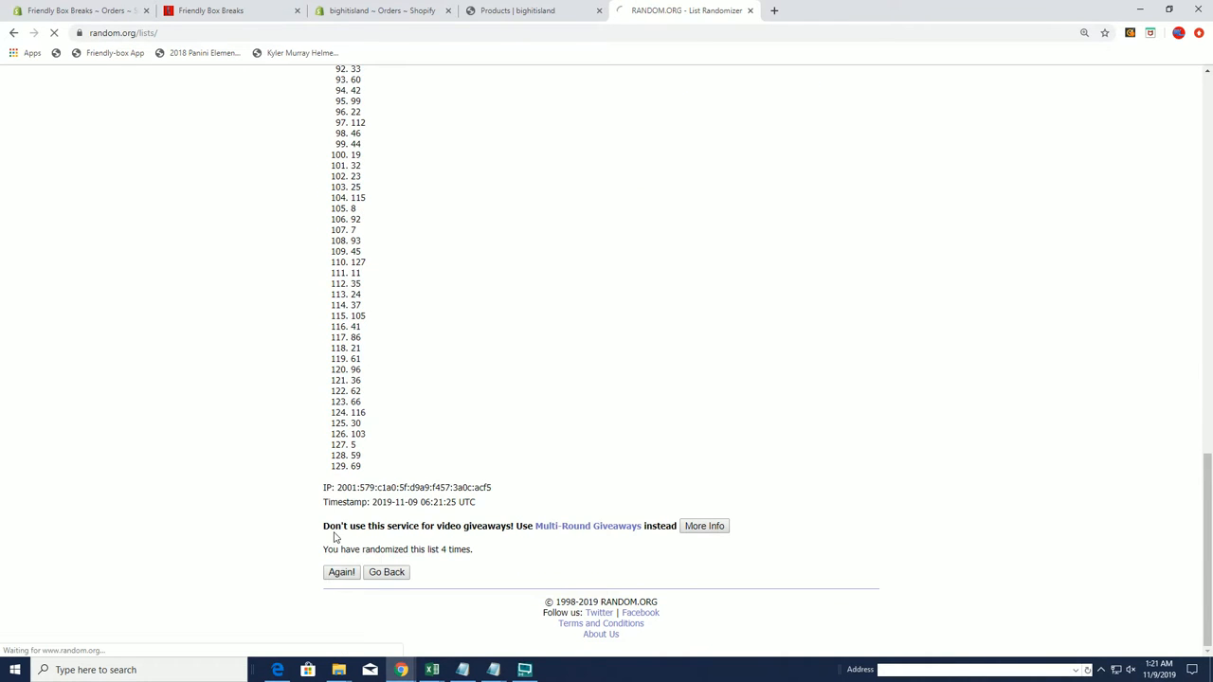
pyautogui.click(342, 572)
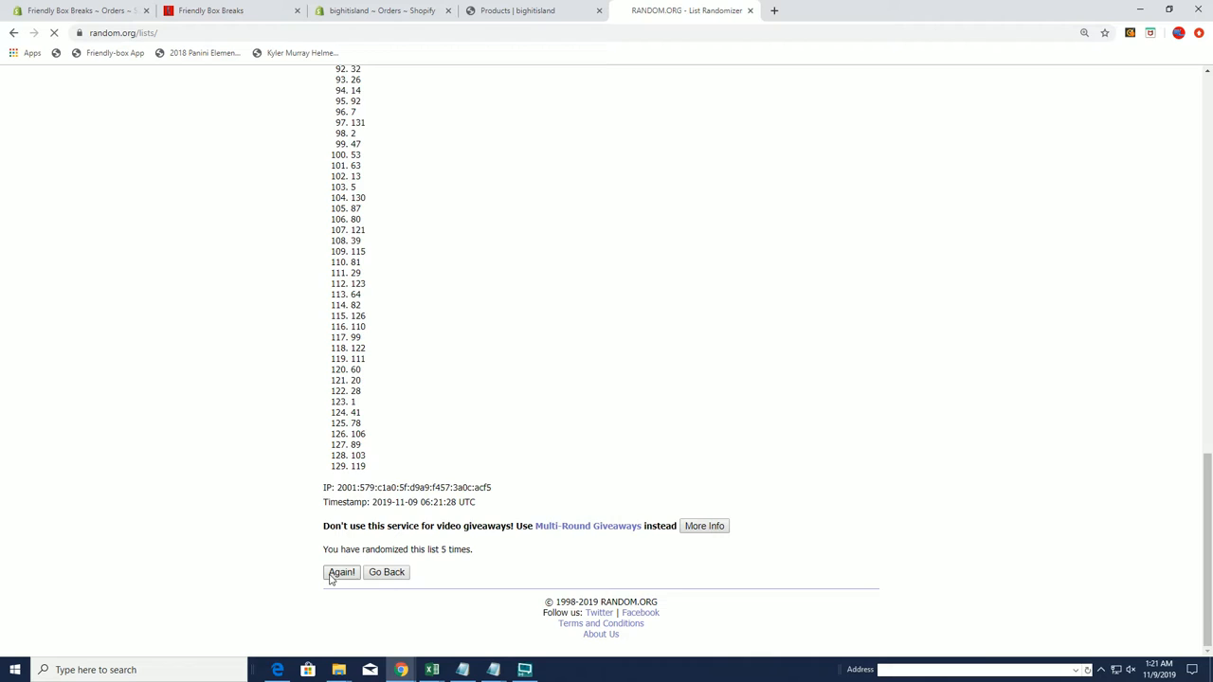
pyautogui.click(342, 572)
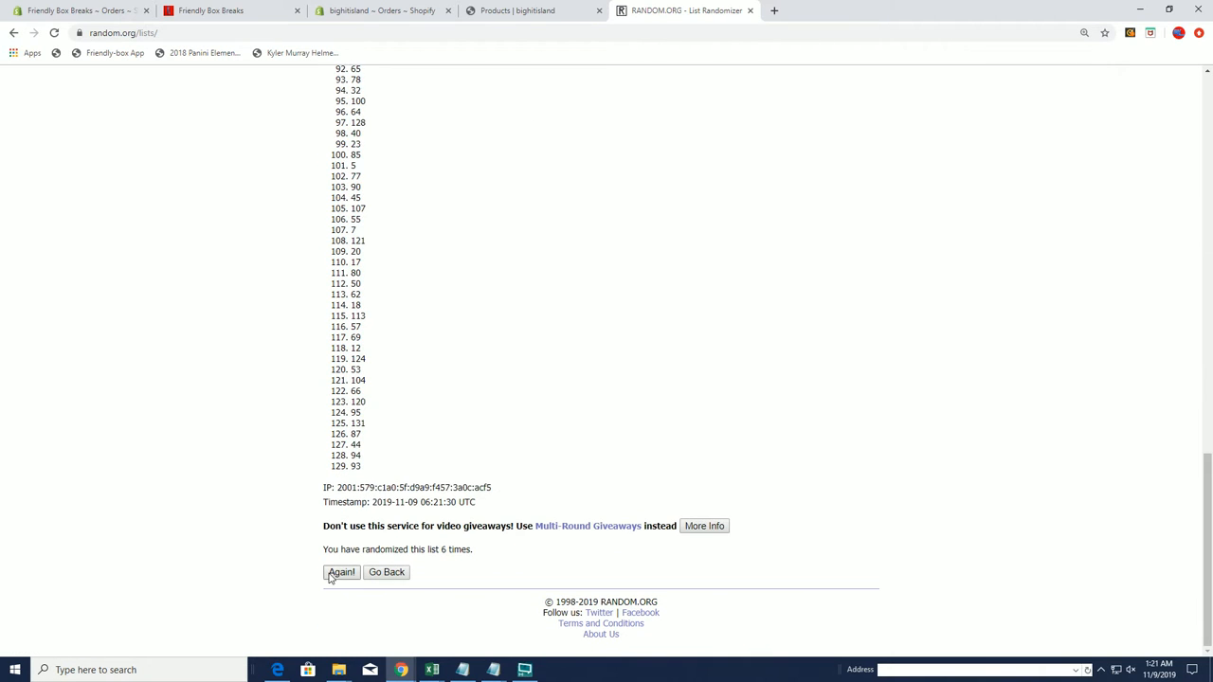
pyautogui.click(341, 572)
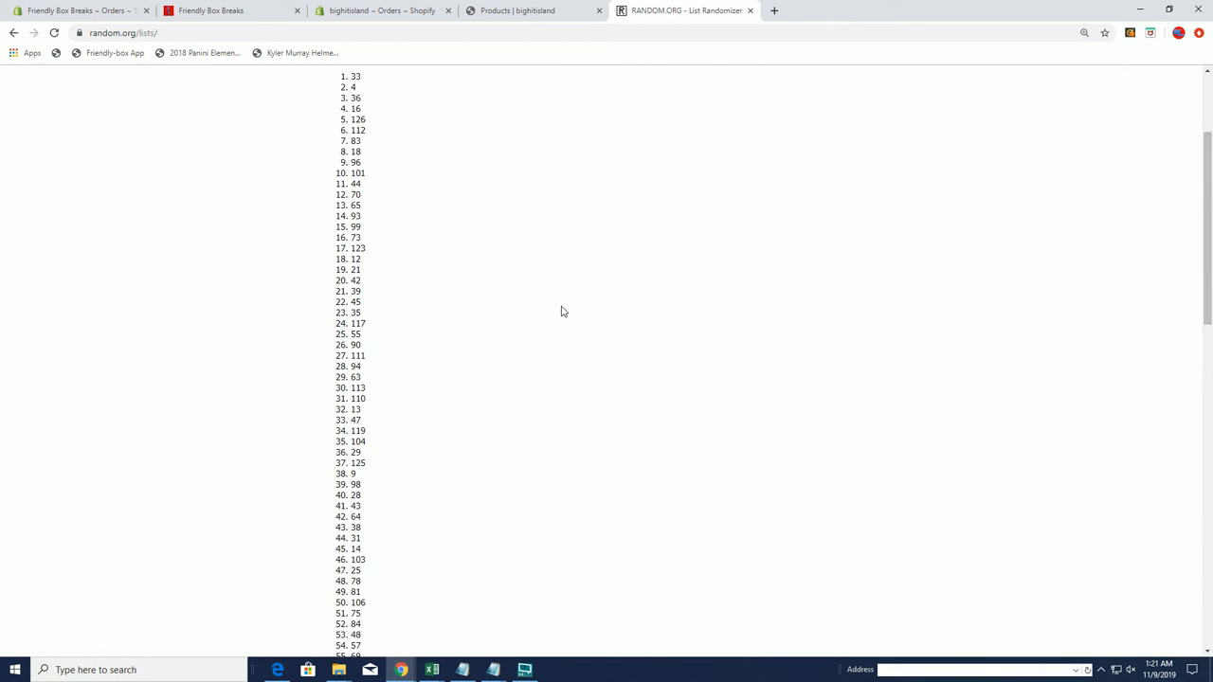
pyautogui.scroll(-3)
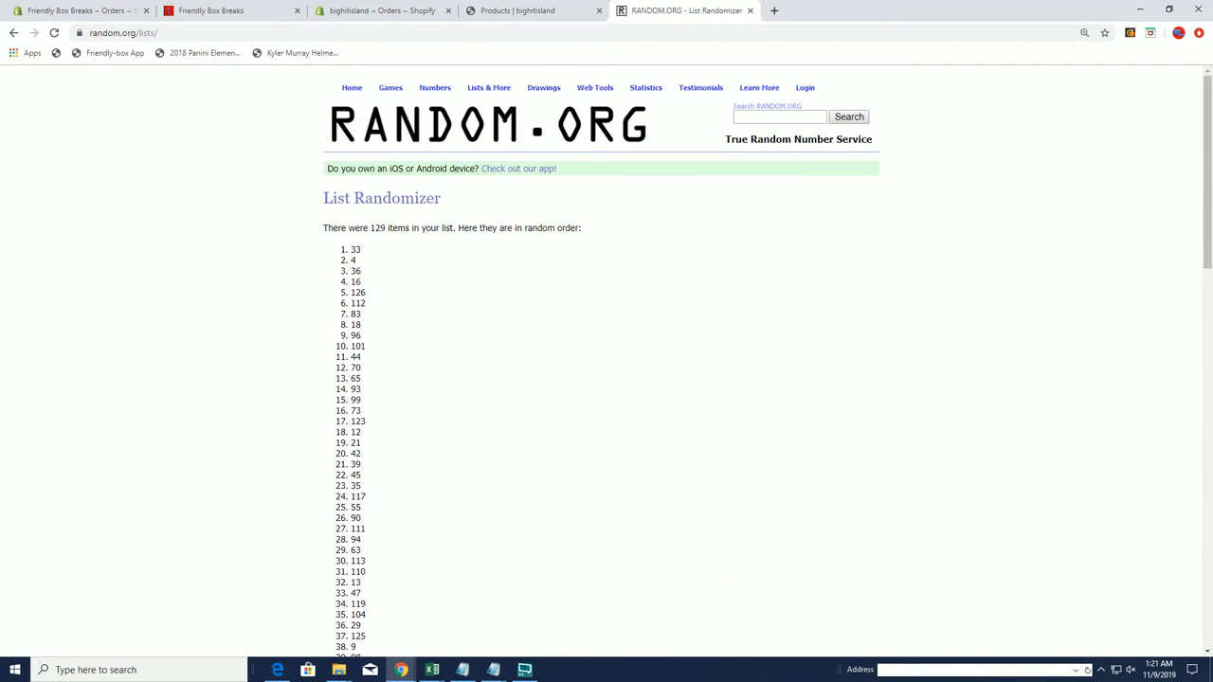
pyautogui.click(432, 670)
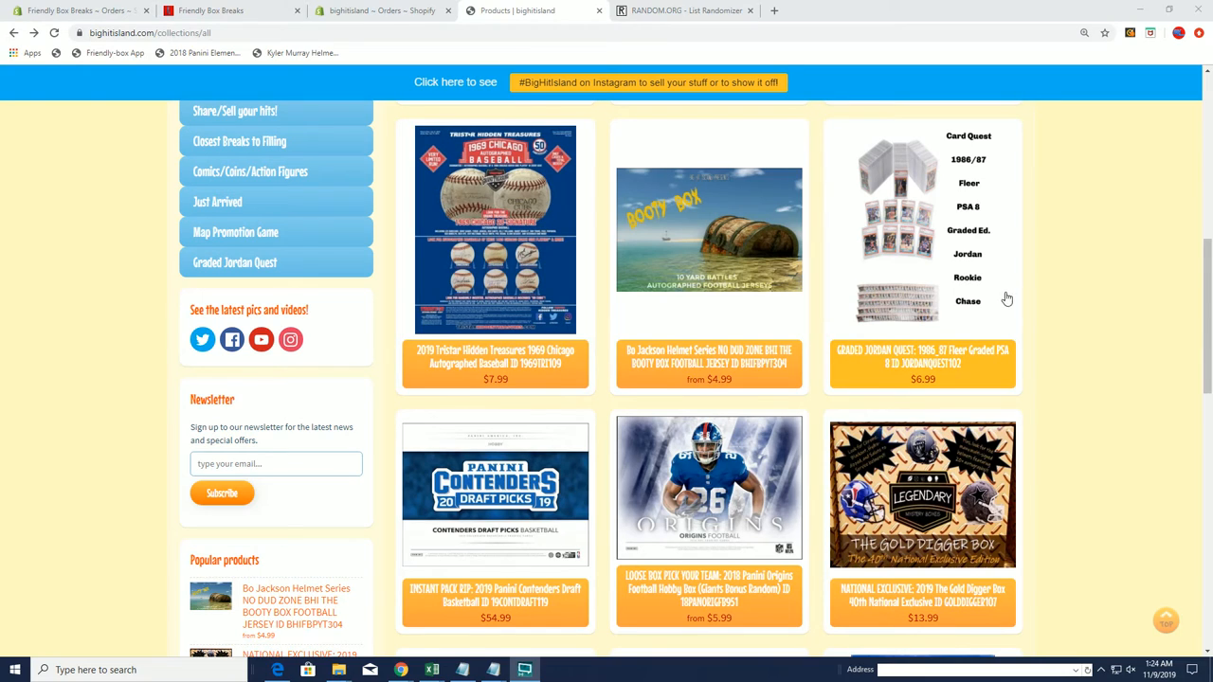
# Open the Graded Jordan Quest product page showing the Dr. J framed photo
pyautogui.click(922, 256)
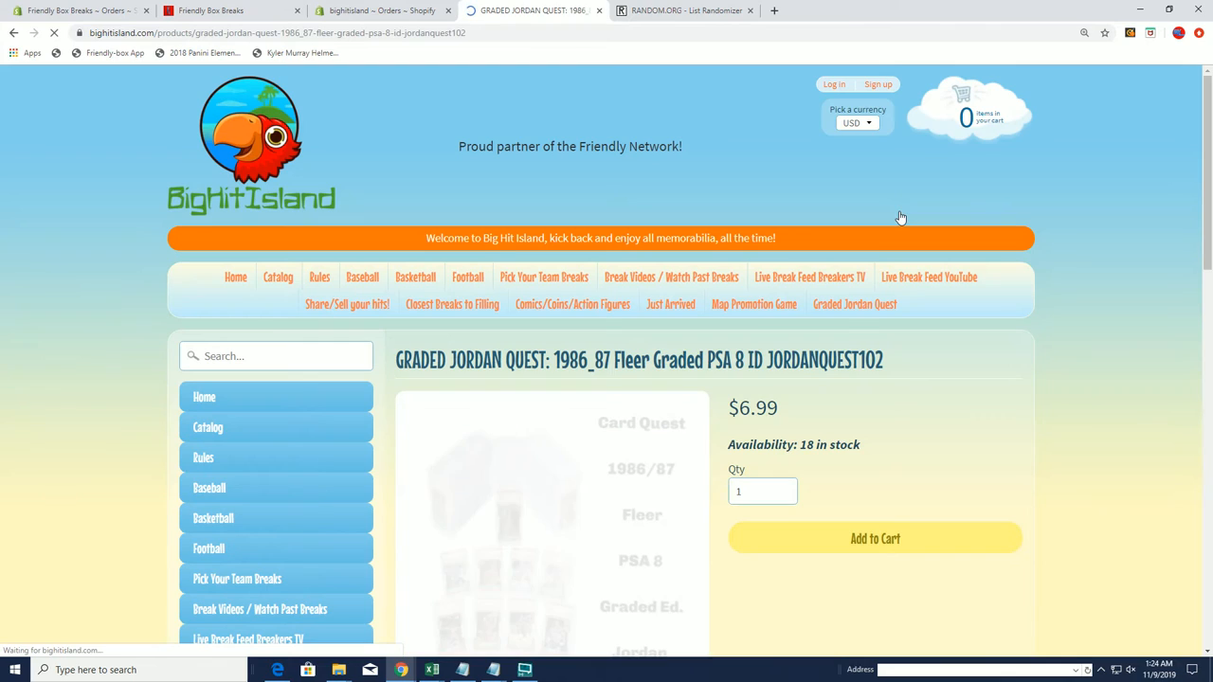
pyautogui.scroll(-3)
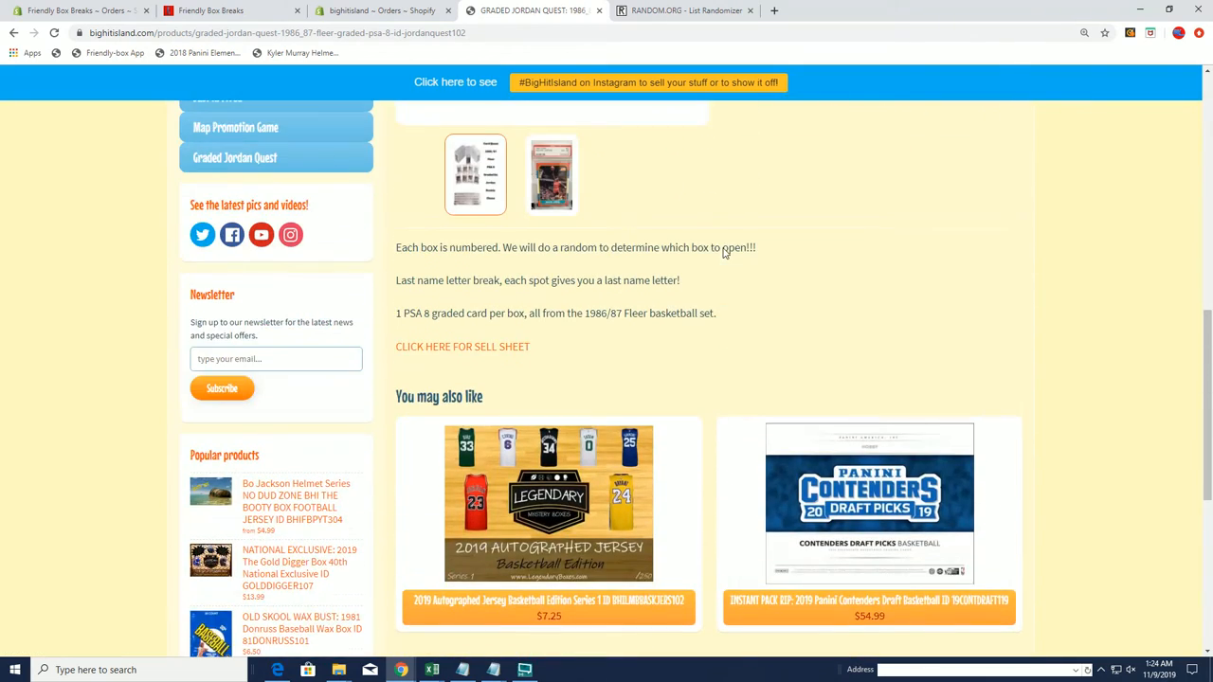
pyautogui.scroll(3)
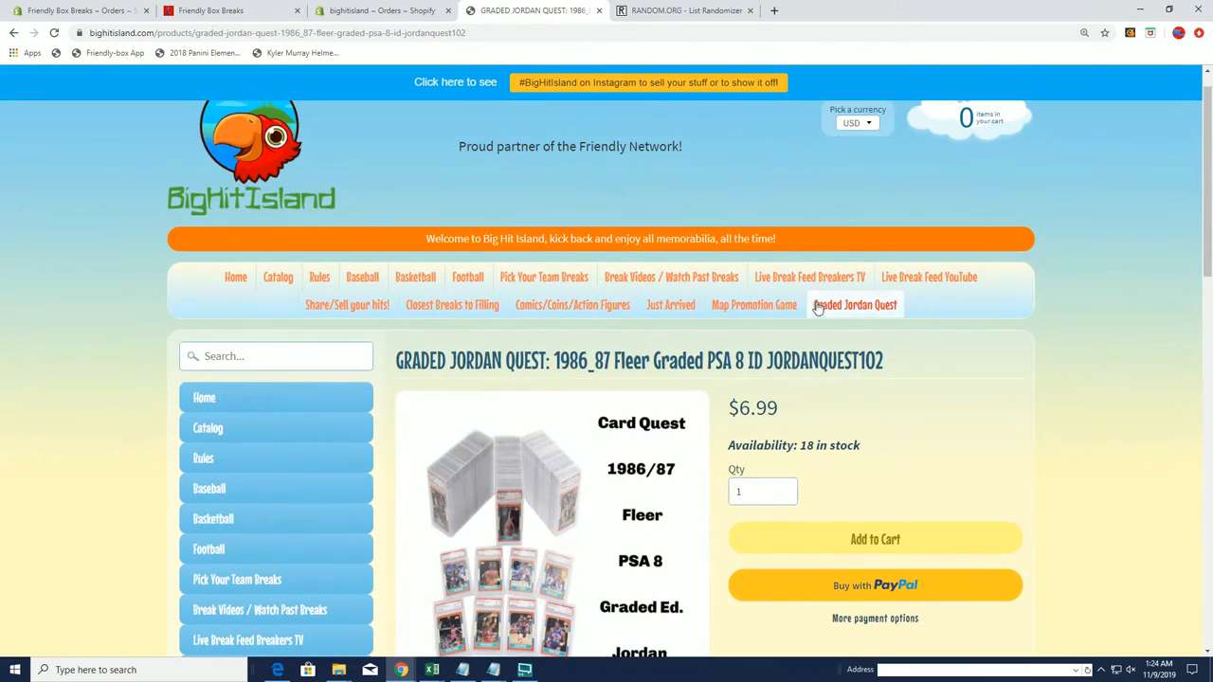
# Review the Graded Jordan Quest collection page's 10-slot ticket list, then return to RANDOM.ORG
pyautogui.click(854, 304)
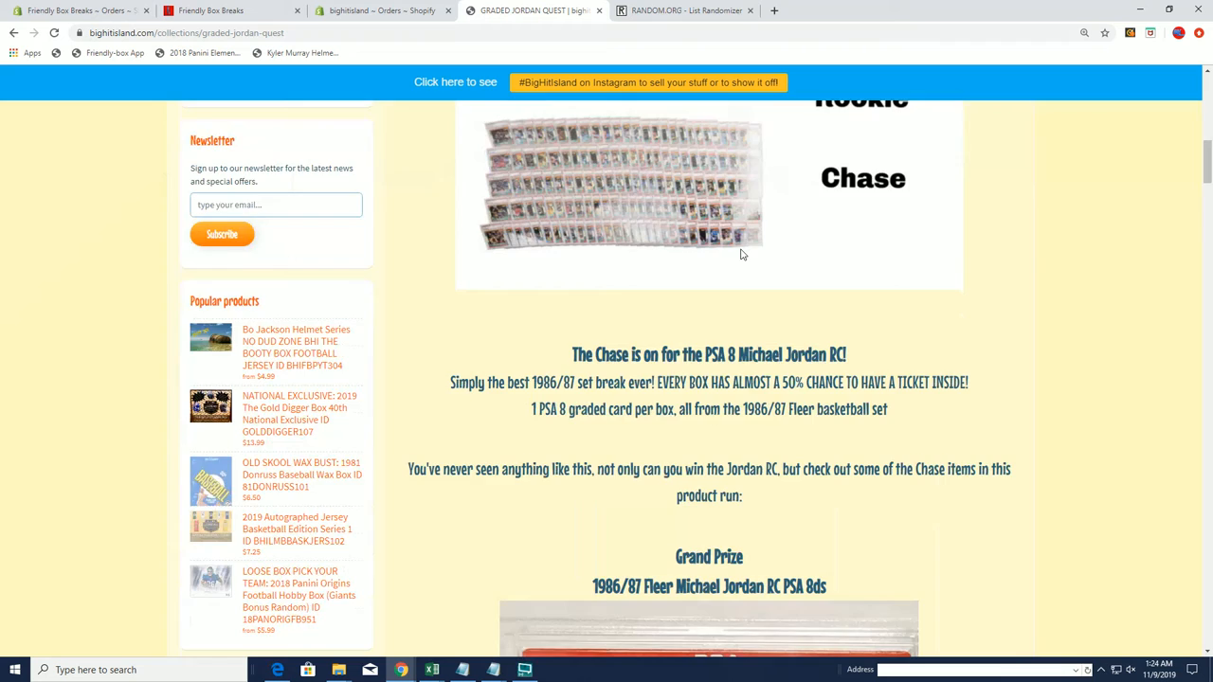
pyautogui.scroll(-3)
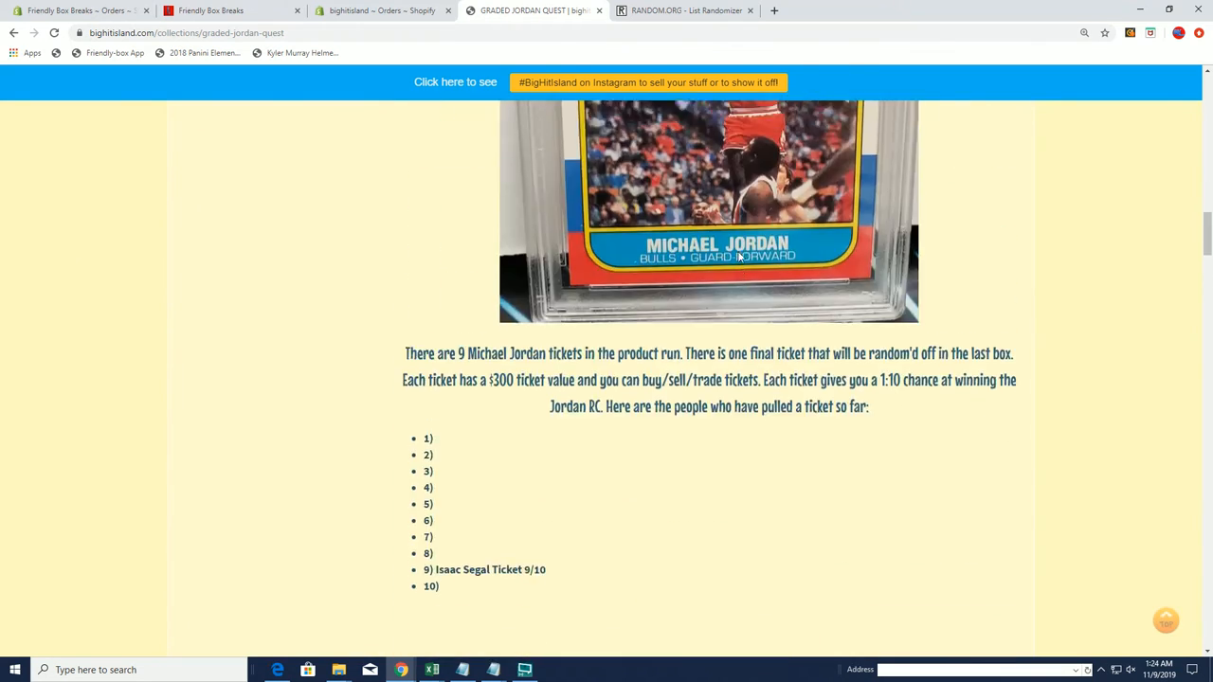
pyautogui.scroll(3)
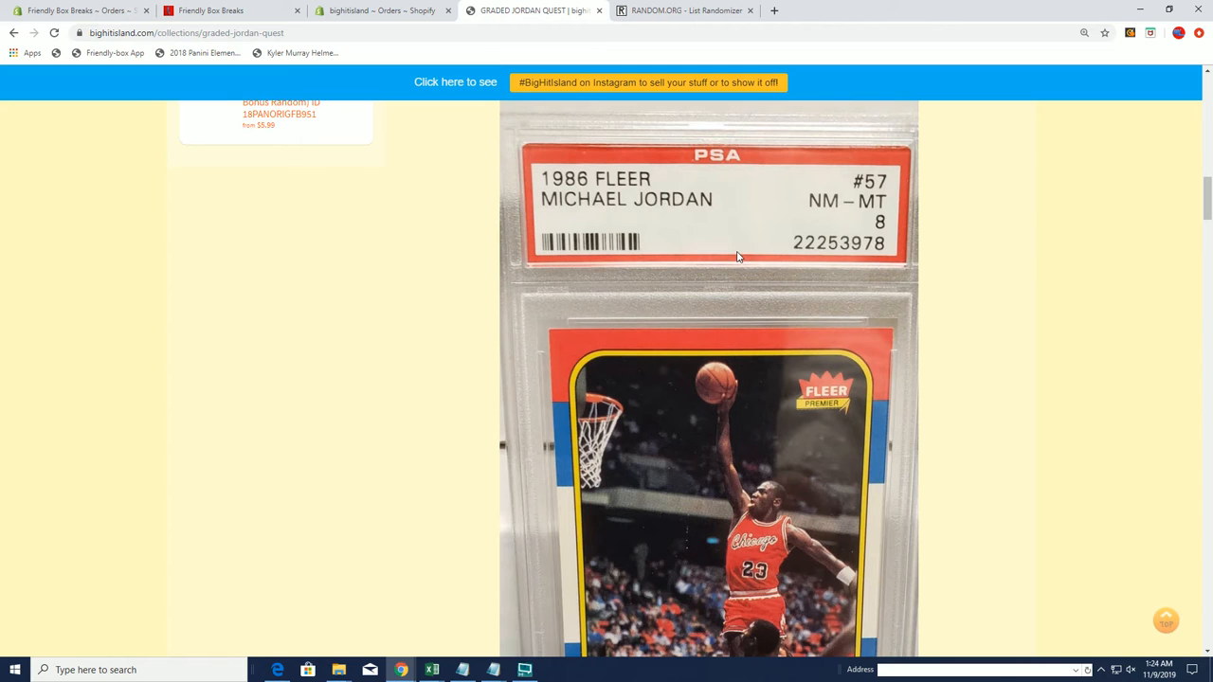
pyautogui.scroll(3)
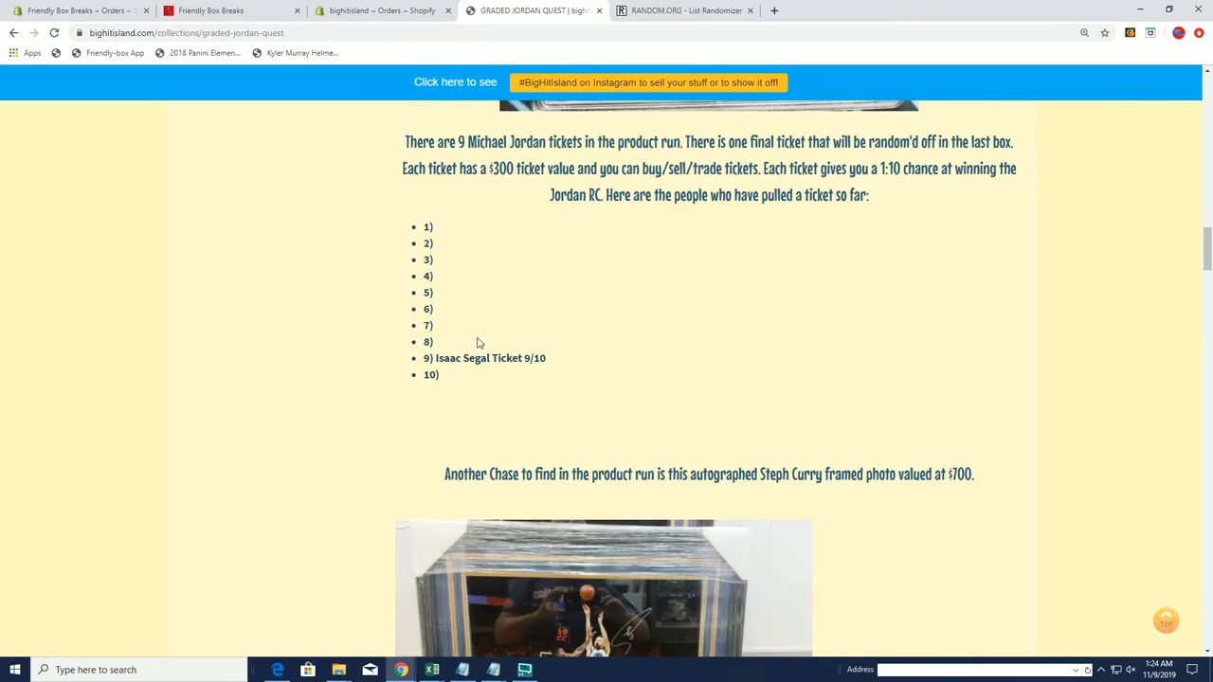
pyautogui.scroll(-3)
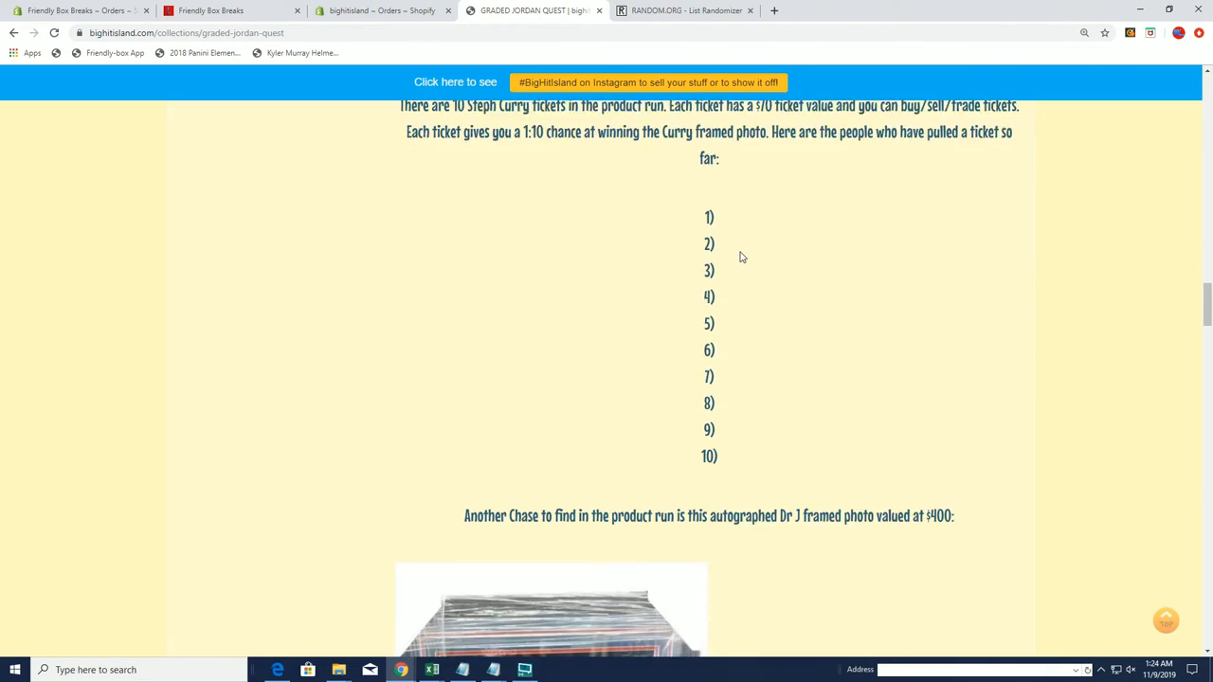
pyautogui.scroll(-3)
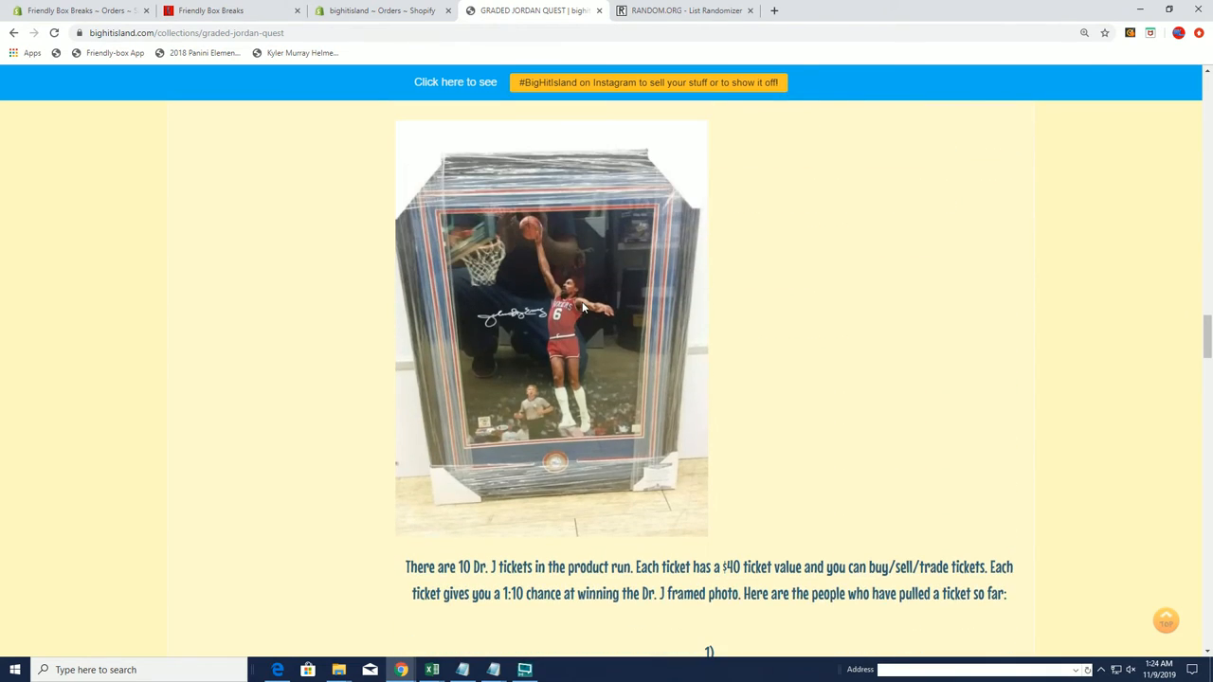
pyautogui.moveTo(661, 284)
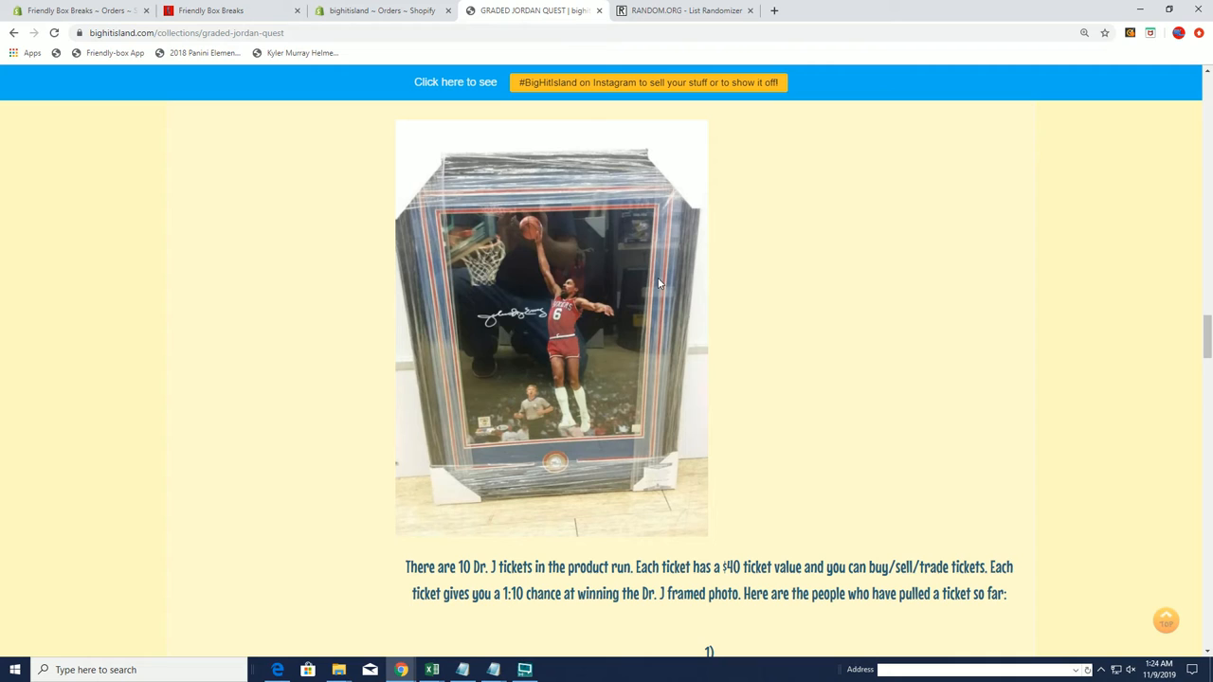
pyautogui.scroll(-3)
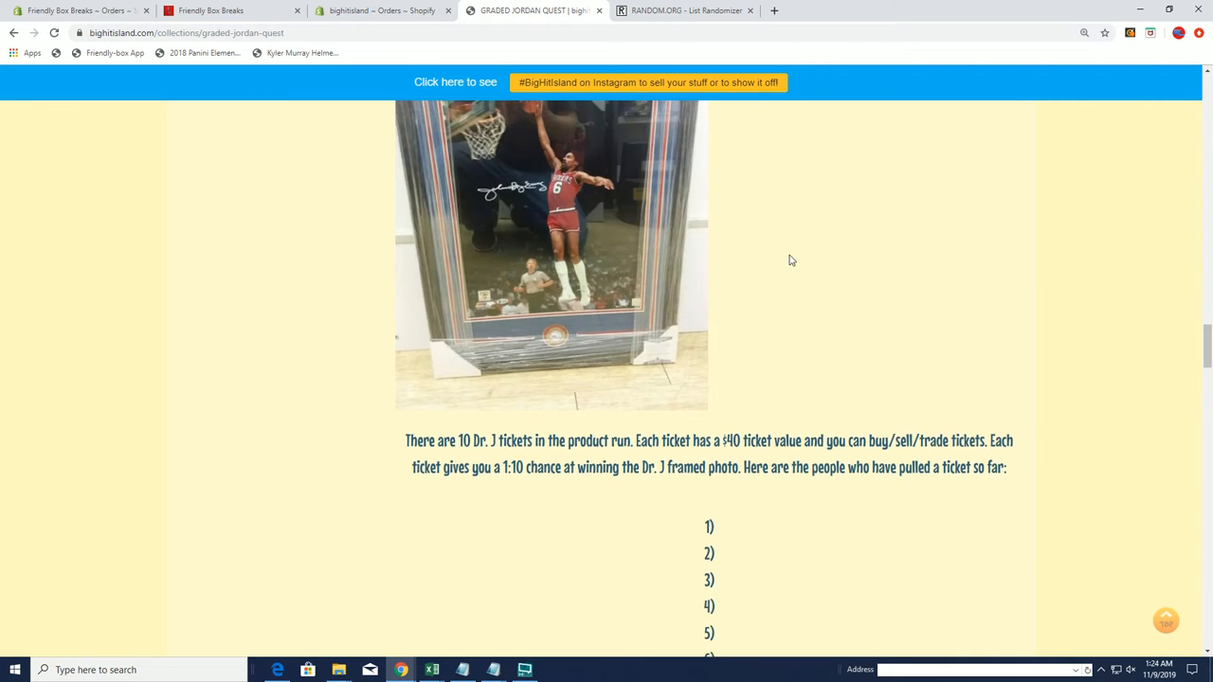
pyautogui.scroll(3)
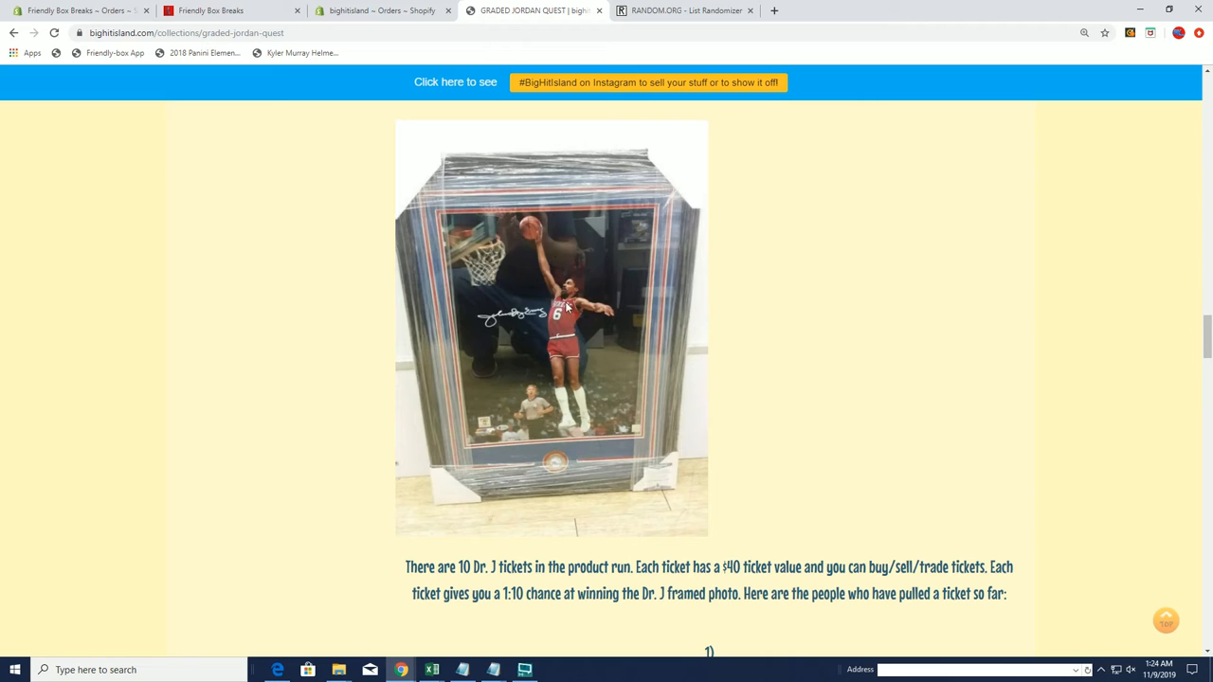
pyautogui.moveTo(669, 303)
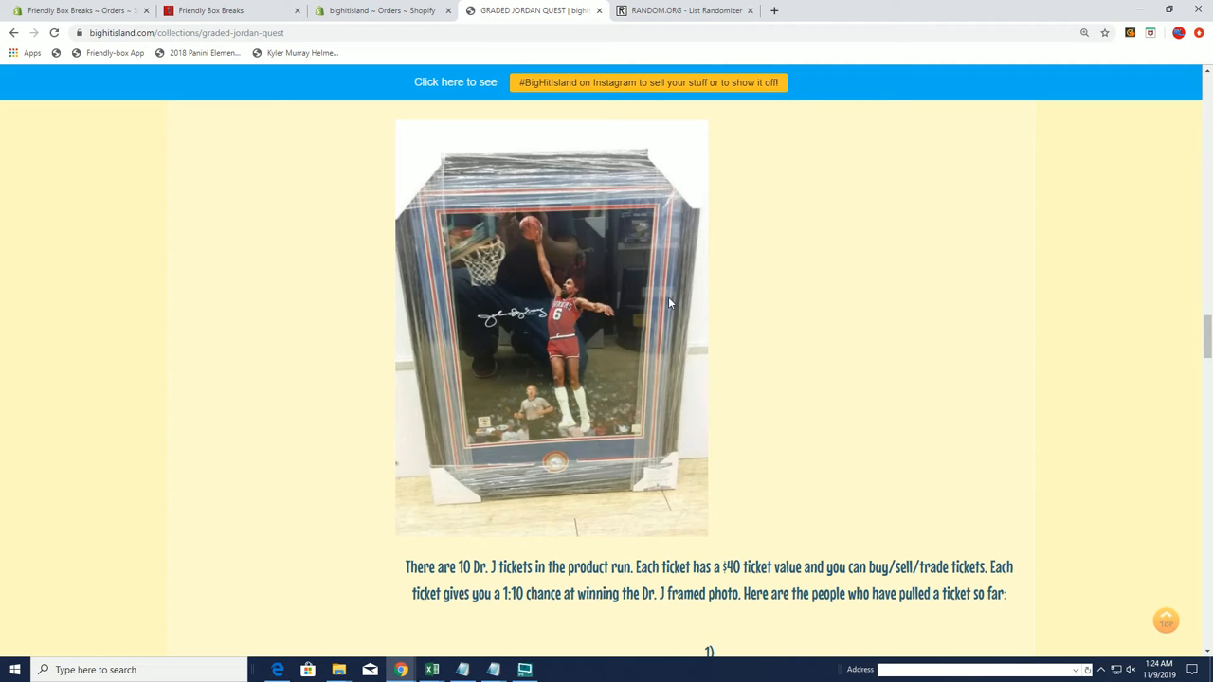
pyautogui.scroll(-3)
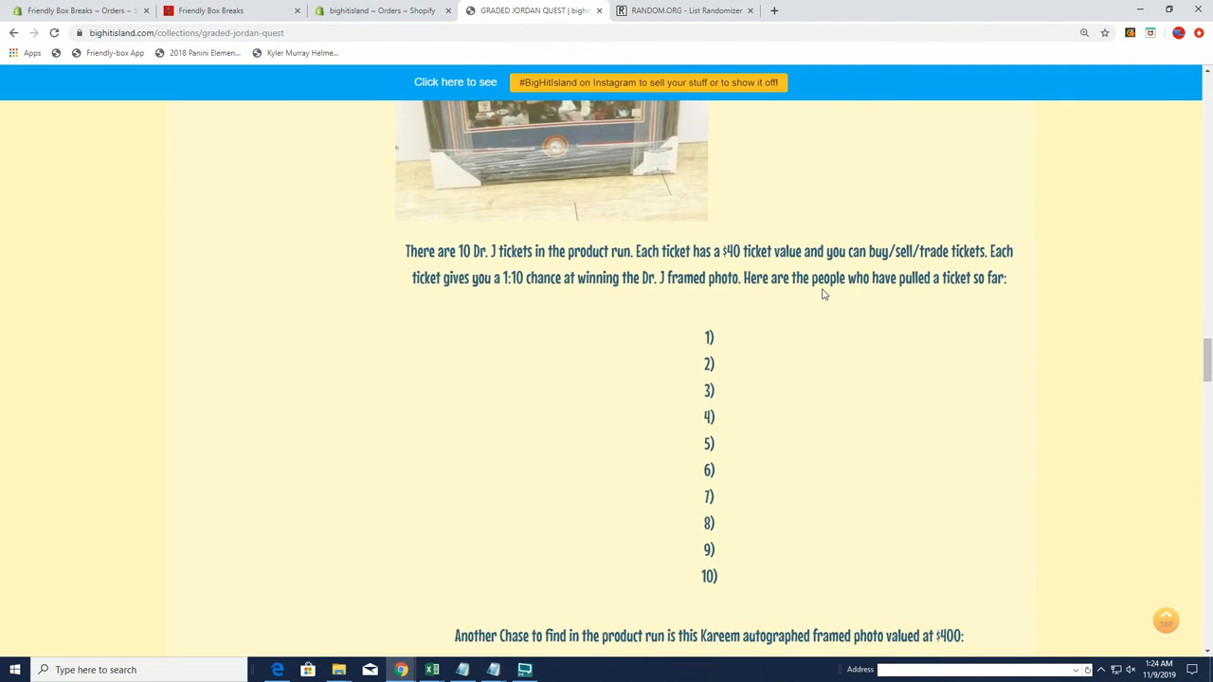
pyautogui.moveTo(787, 335)
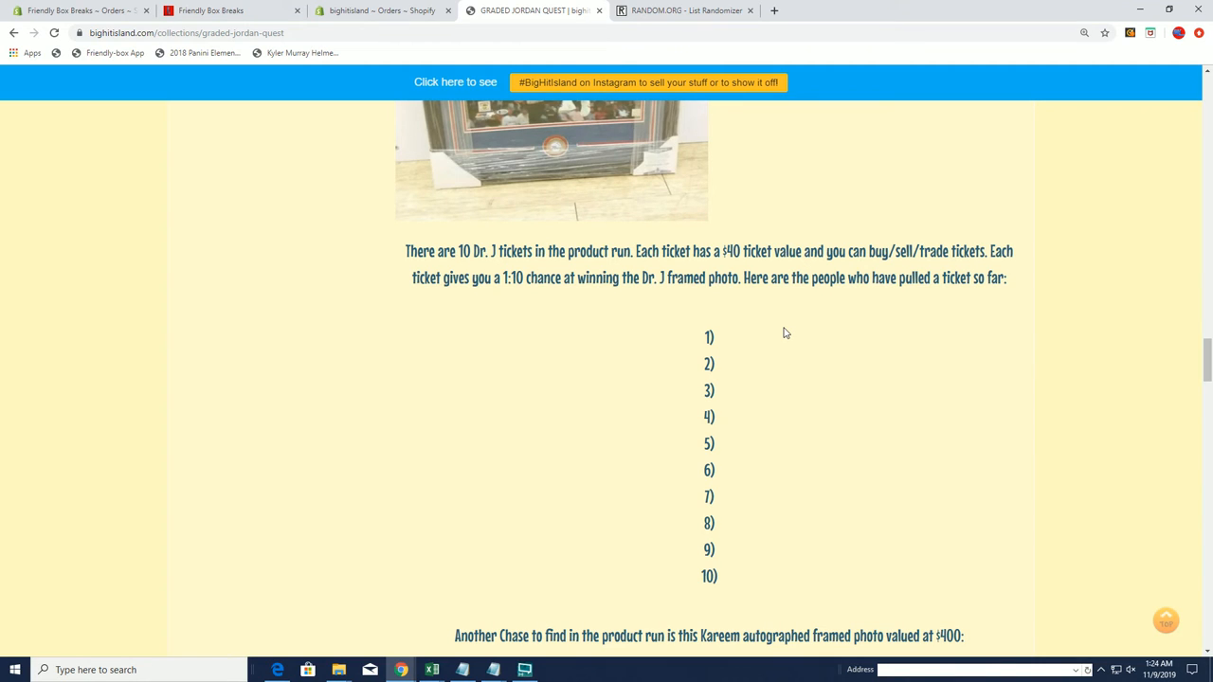
pyautogui.moveTo(758, 311)
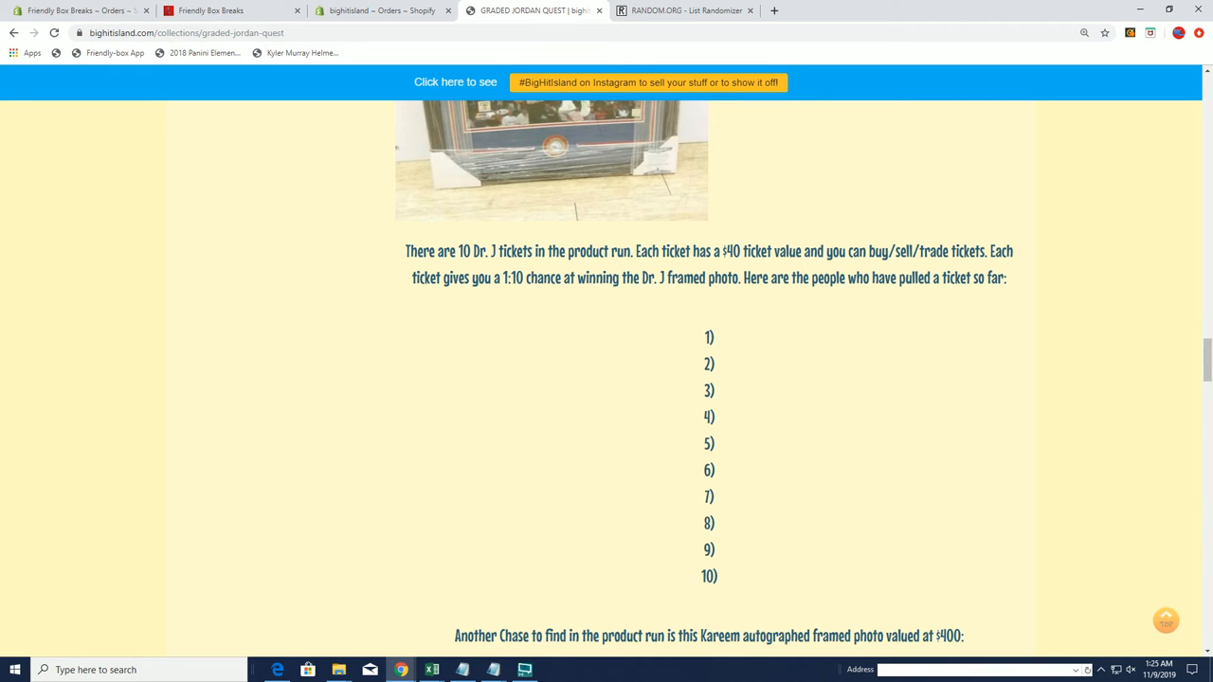
pyautogui.click(682, 11)
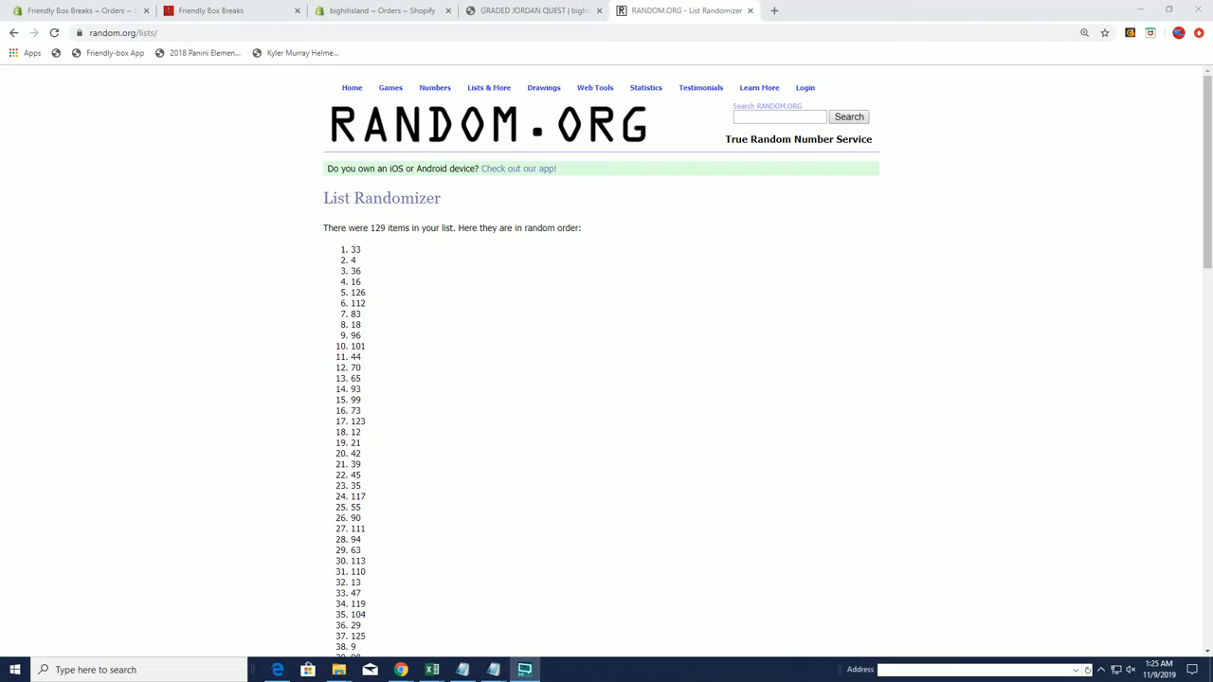
# Select the 19 owner names in column A of the Excel sheet
pyautogui.click(431, 670)
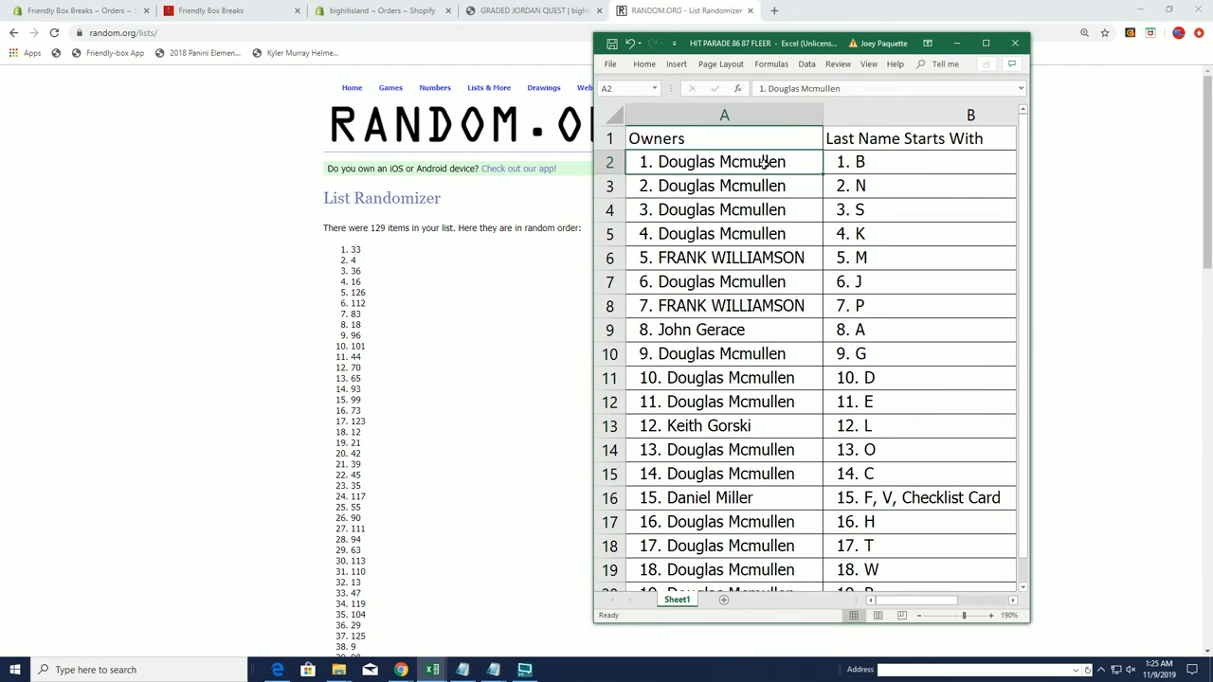
pyautogui.moveTo(724, 161); pyautogui.dragTo(724, 568)
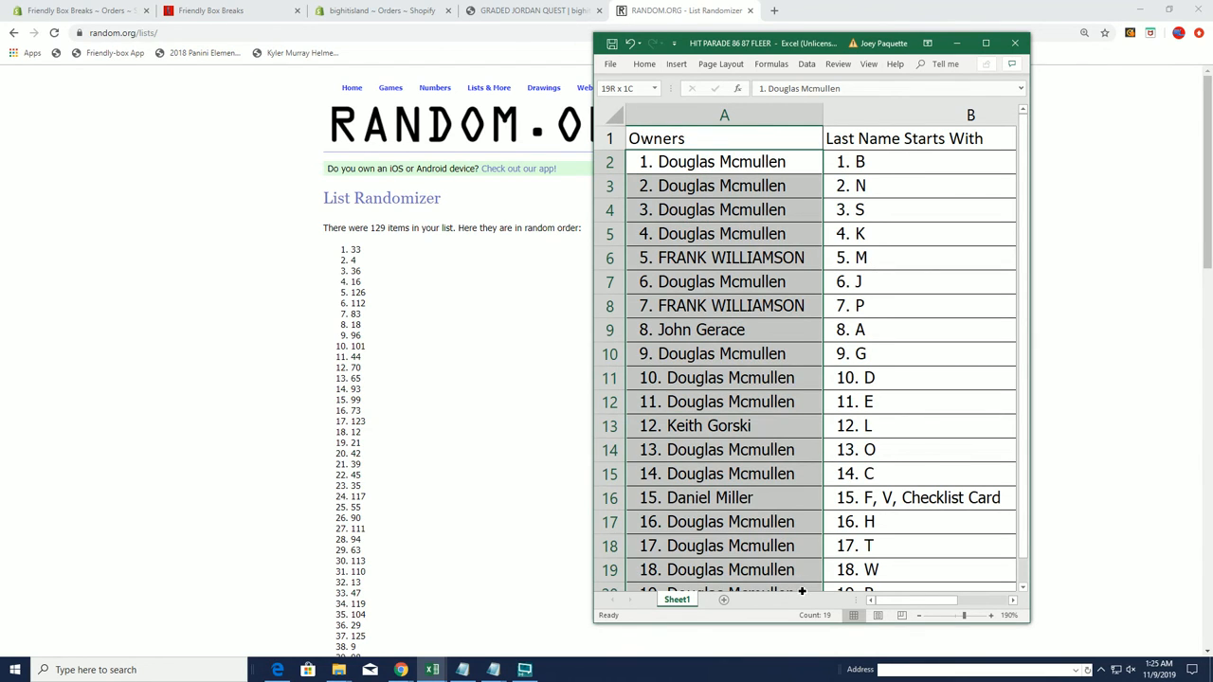
pyautogui.scroll(-3)
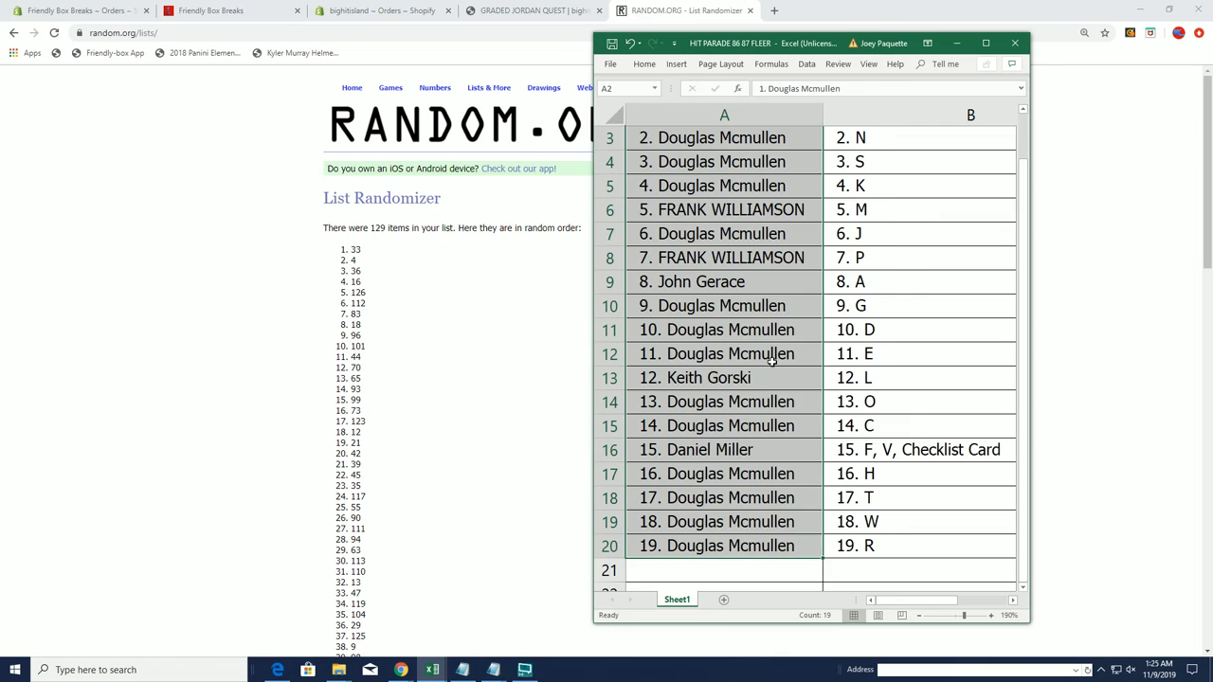
pyautogui.scroll(3)
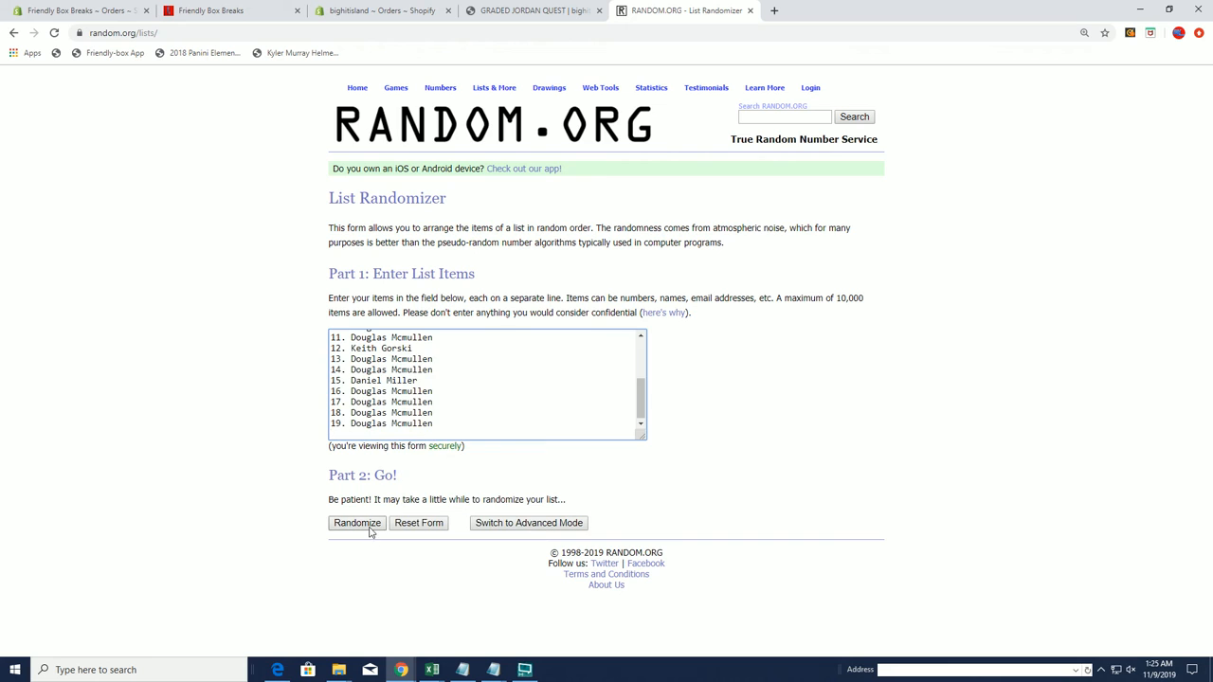
pyautogui.click(357, 523)
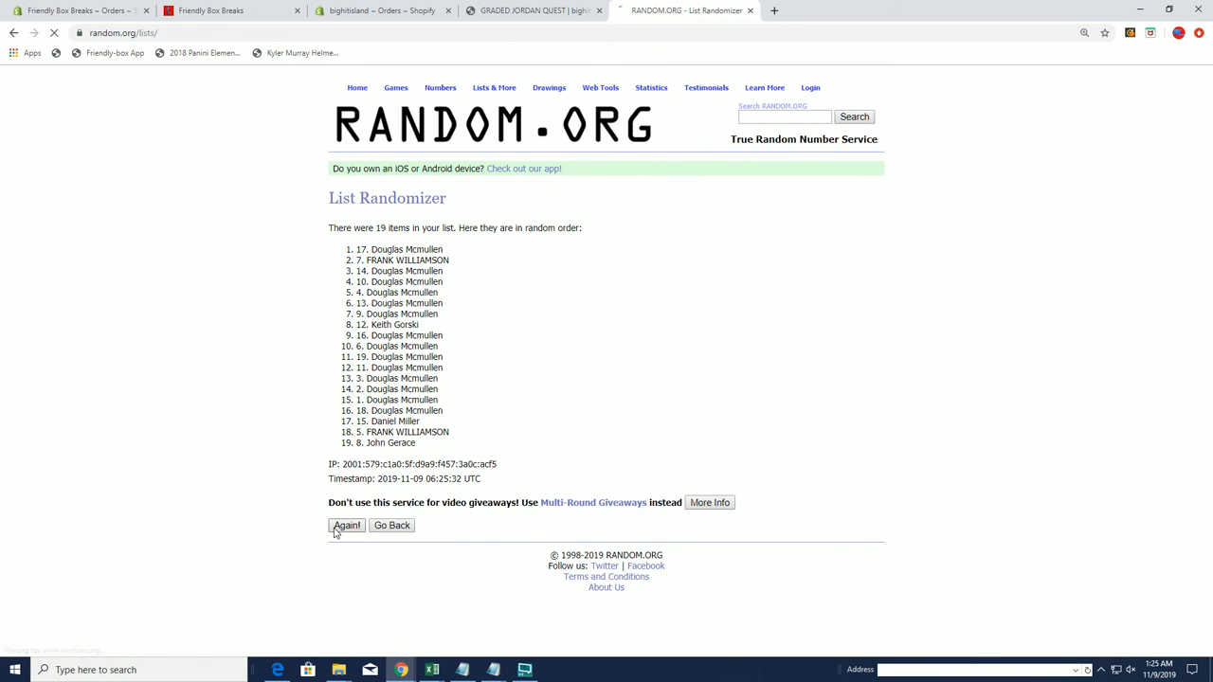
pyautogui.click(346, 525)
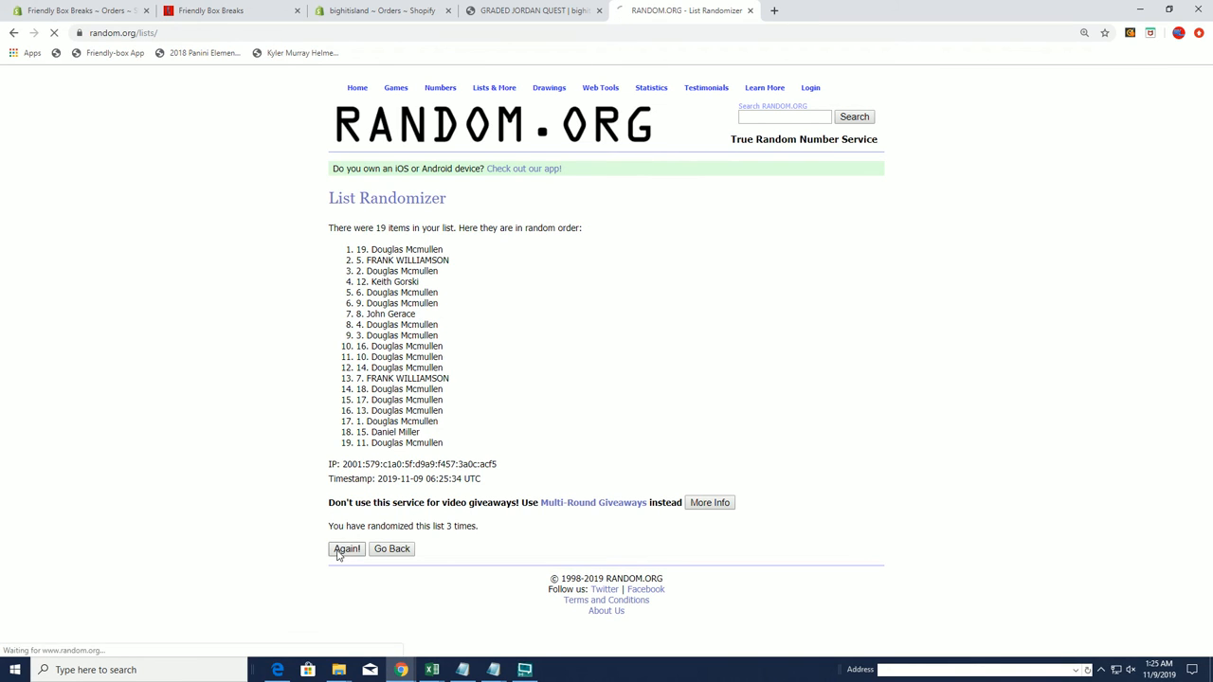
pyautogui.click(346, 549)
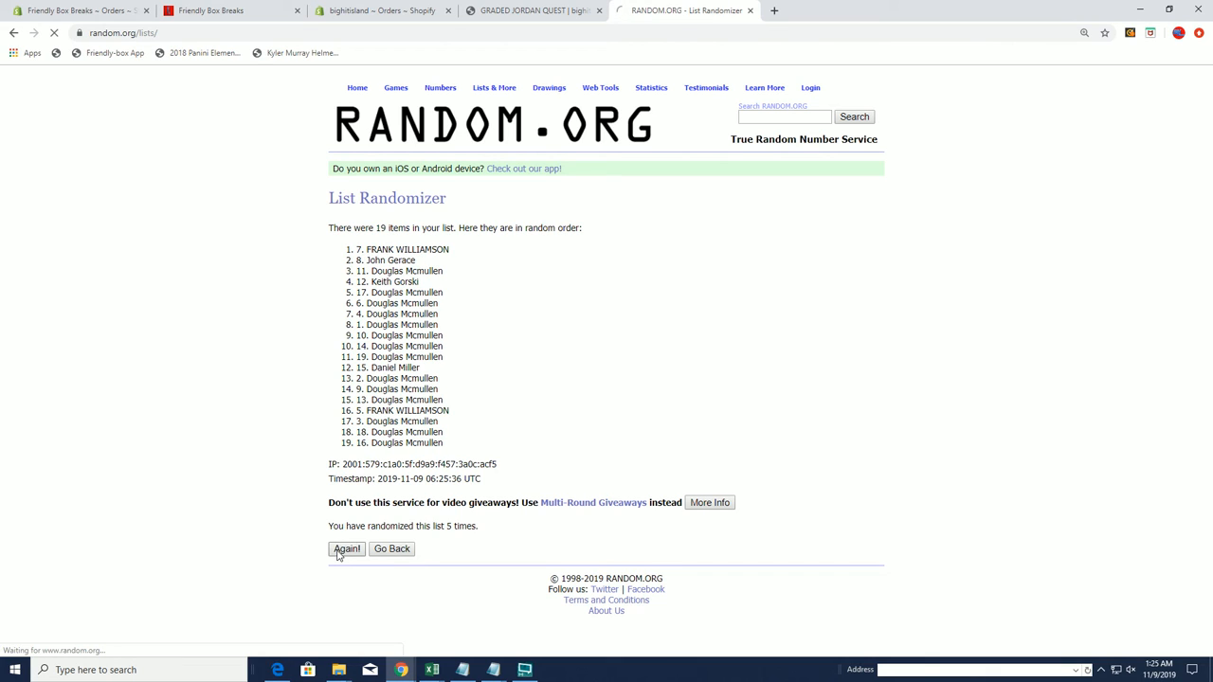
pyautogui.click(346, 549)
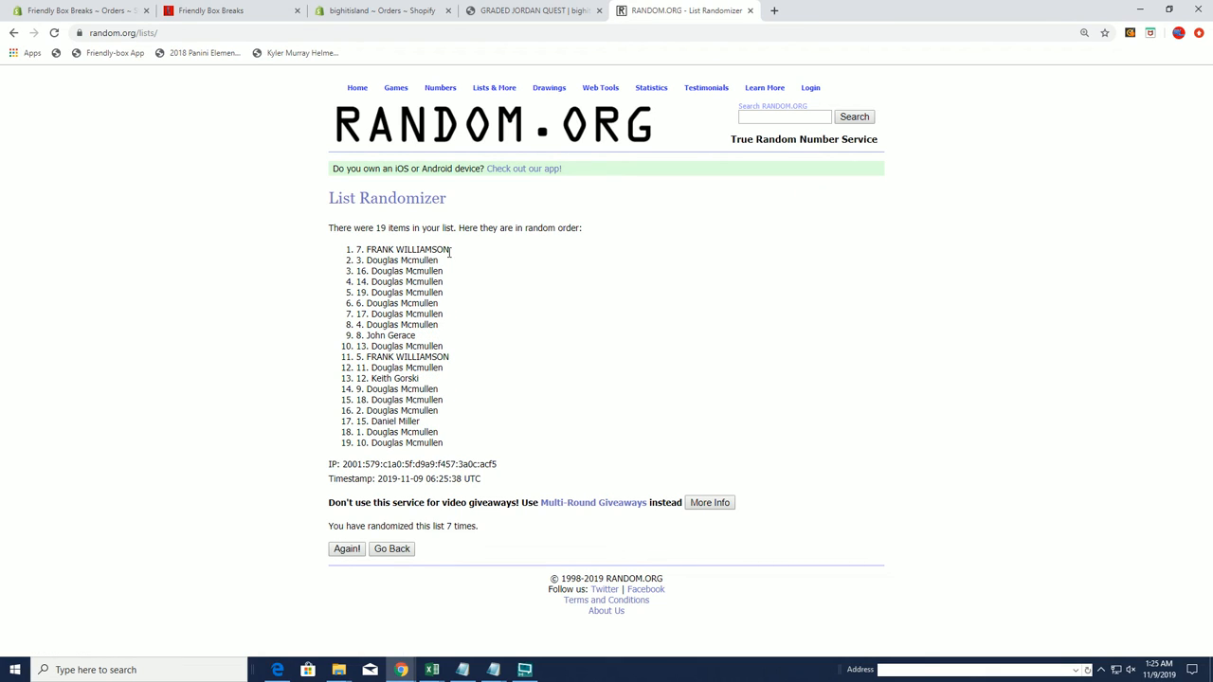
pyautogui.doubleClick(406, 249)
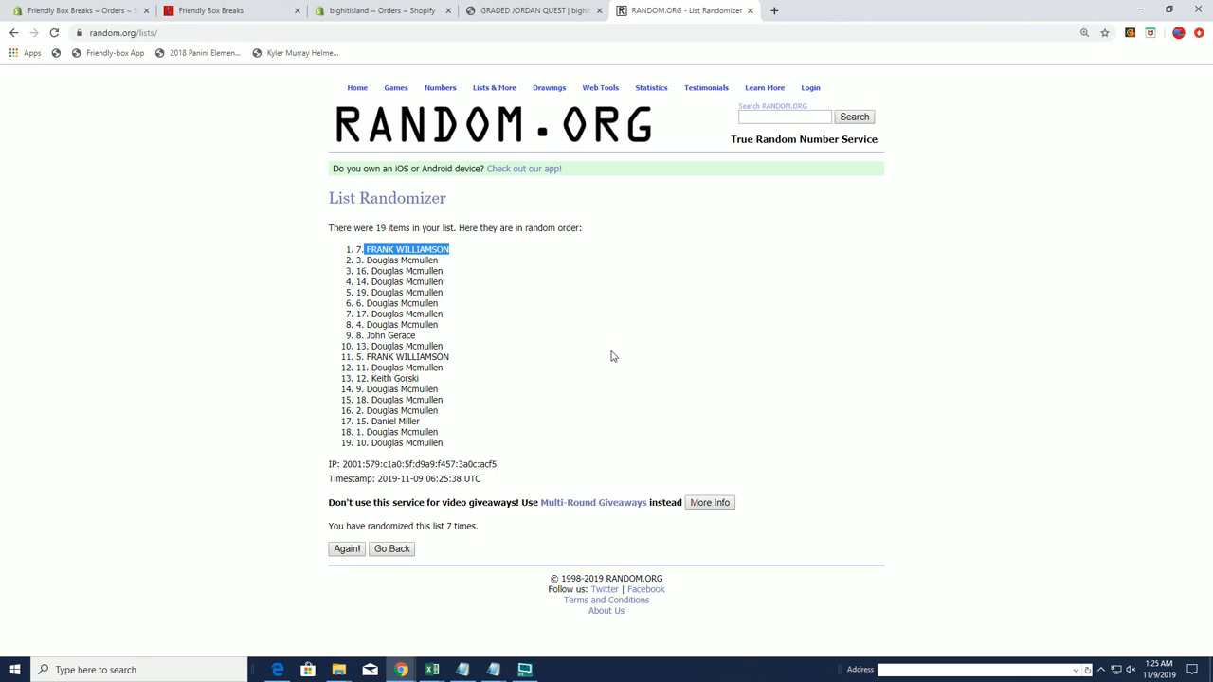